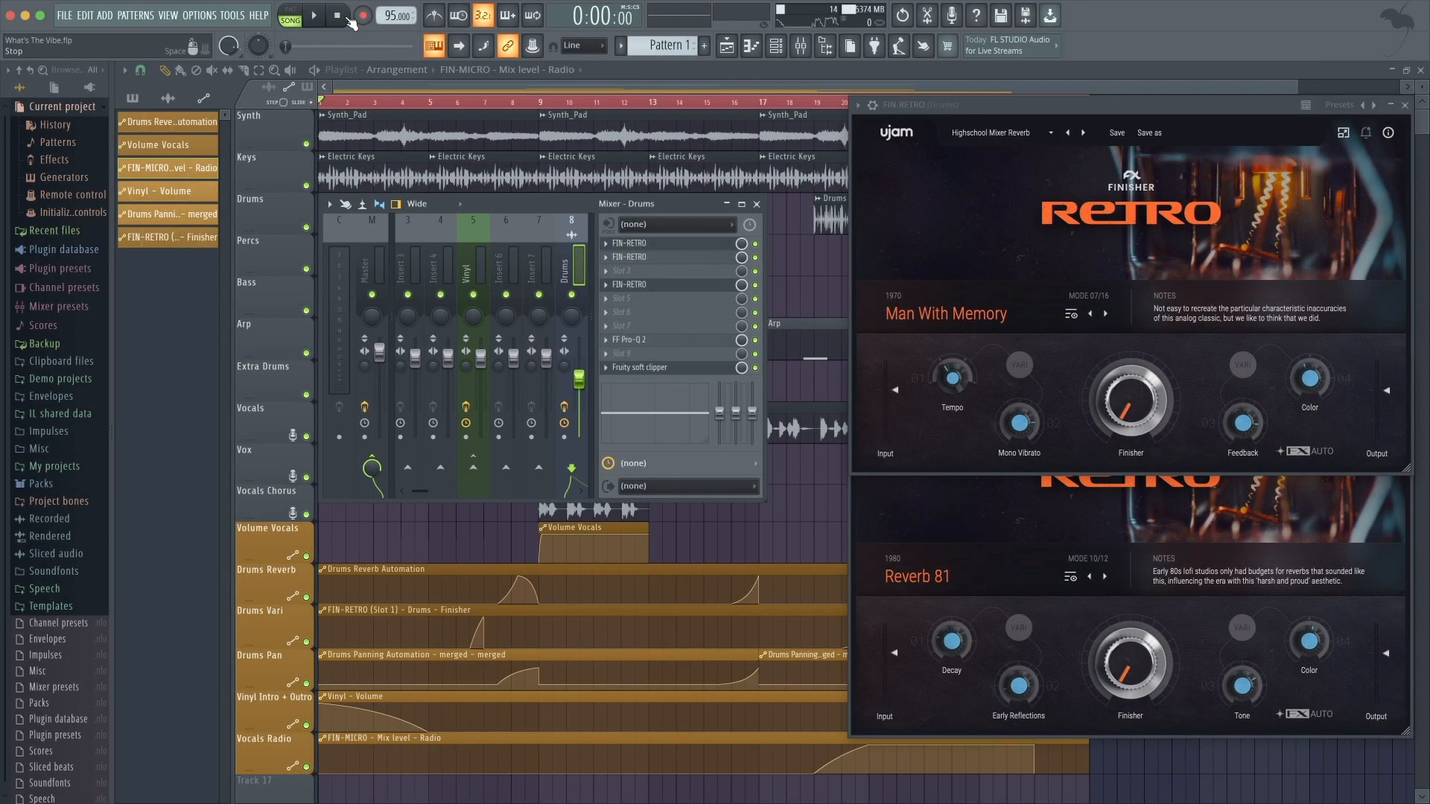
Step: Play the finished automation demo, then move to the empty arrangement
left_click(312, 15)
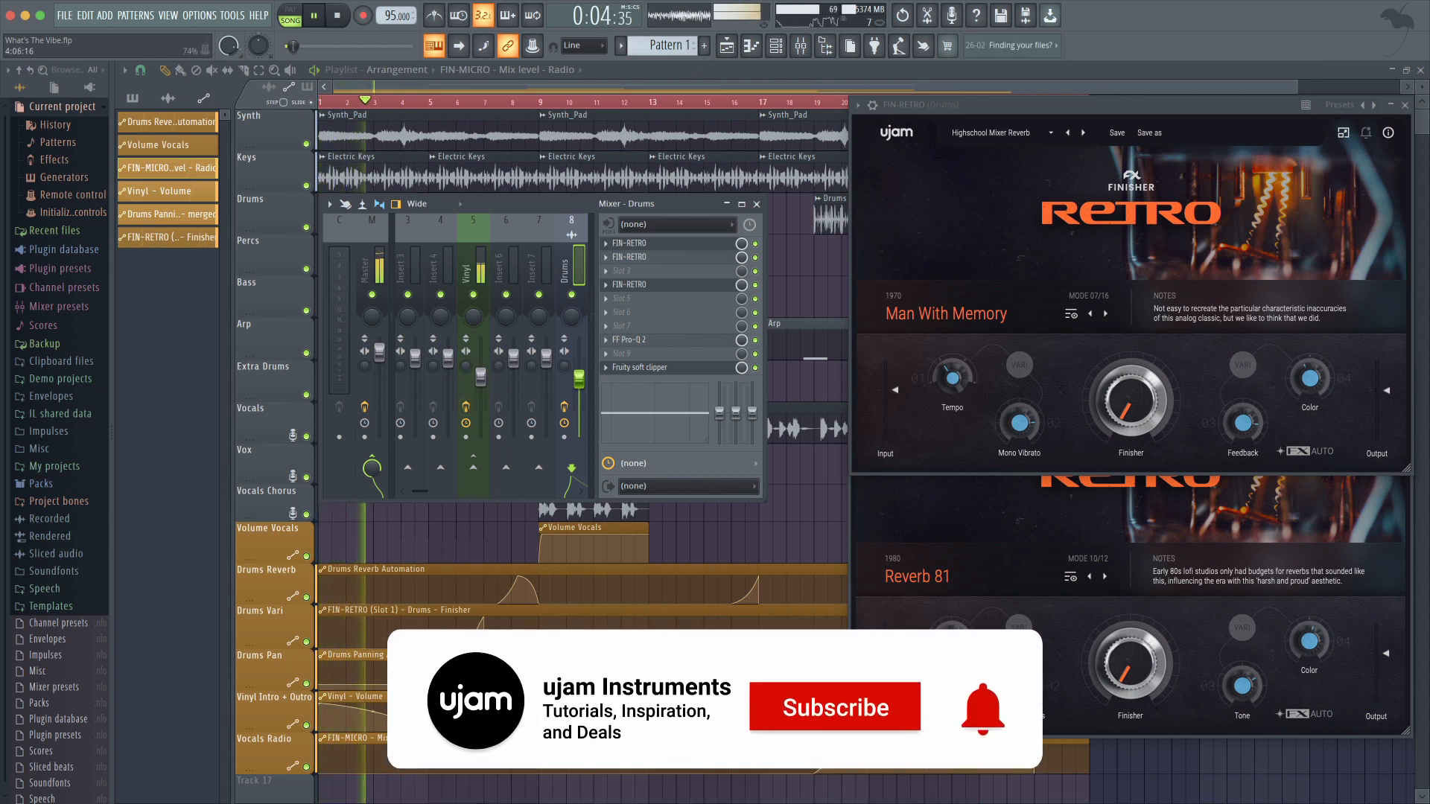
left_click(835, 707)
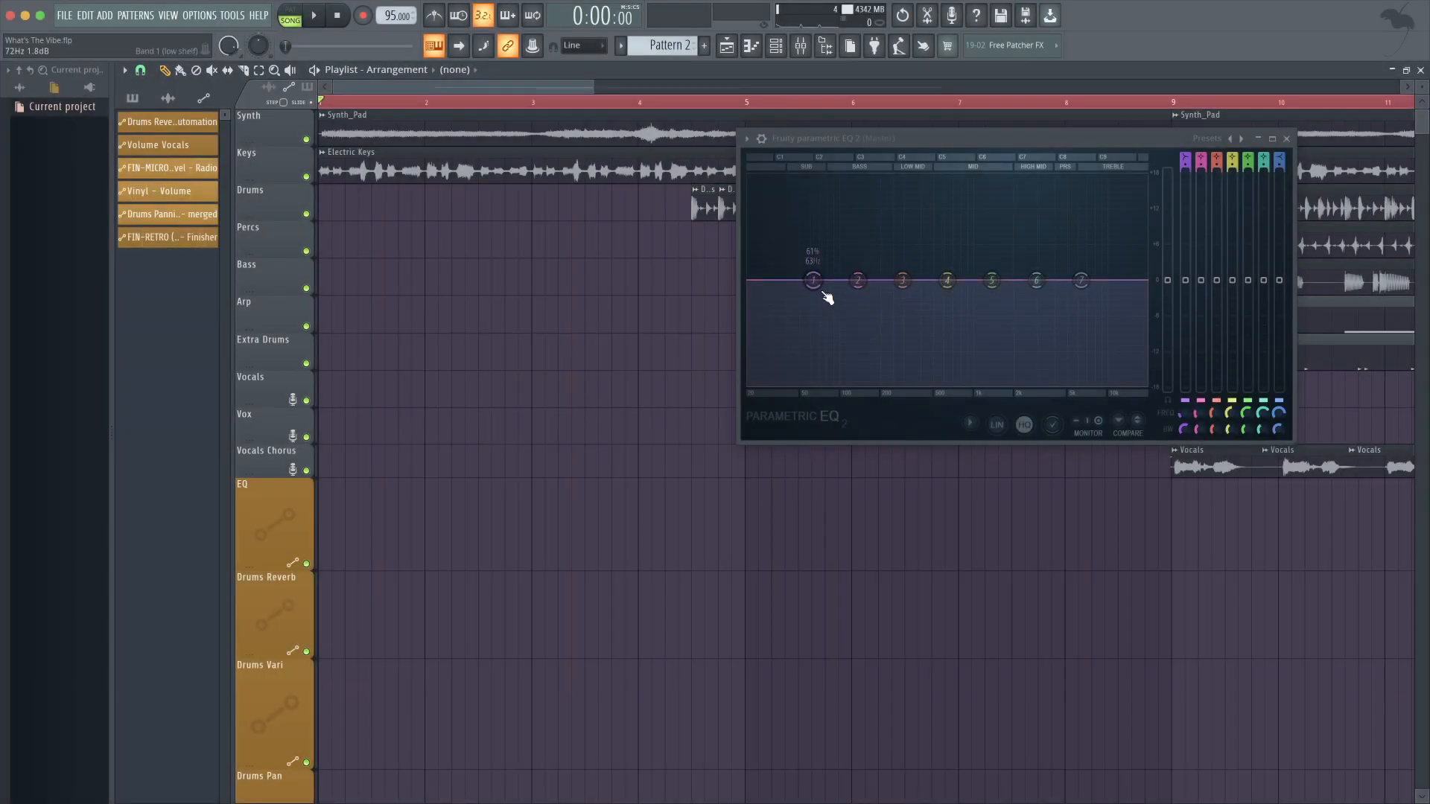
Step: Sweep EQ band 1 frequency upward as a high-pass and create its automation clip
left_click(302, 15)
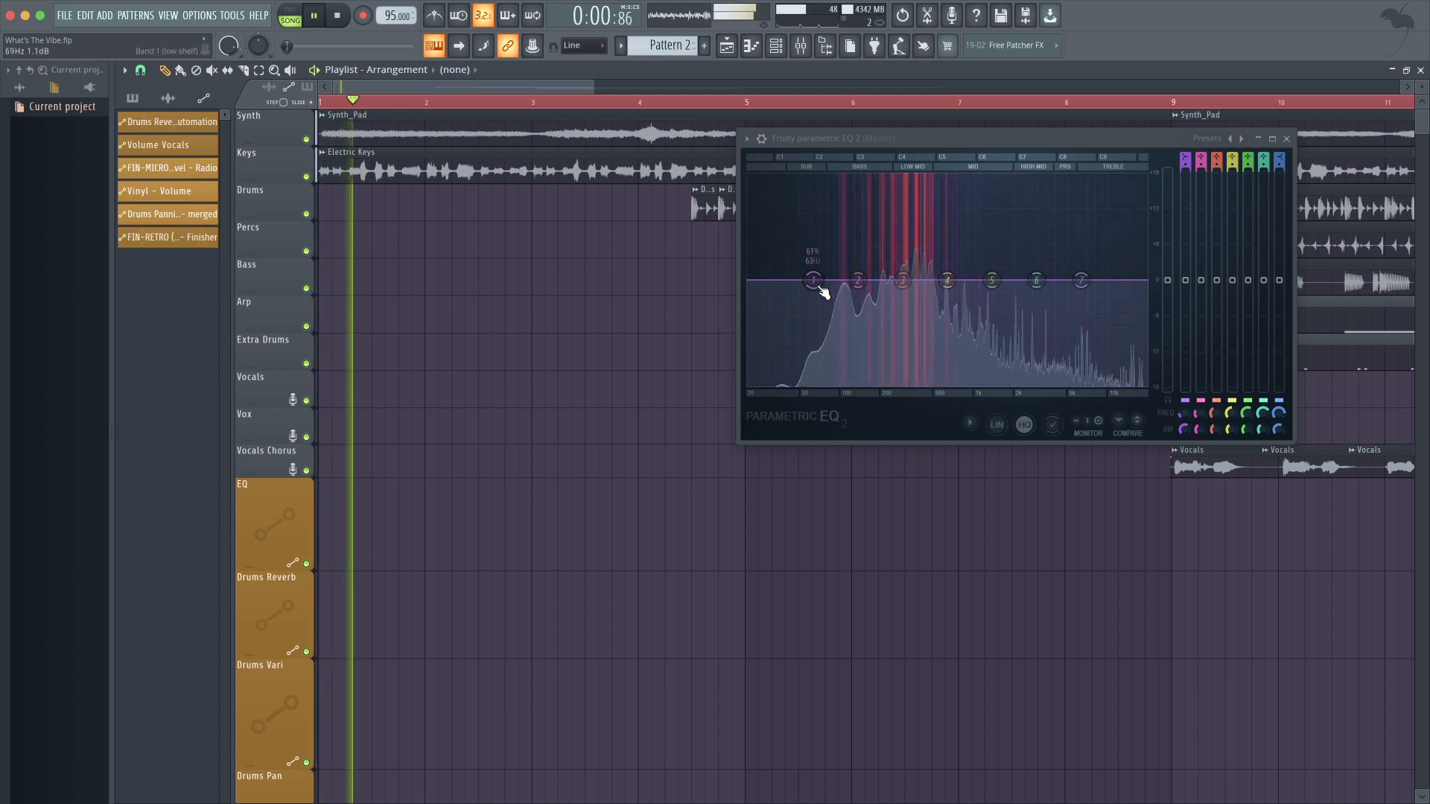
left_click_drag(812, 280, 990, 383)
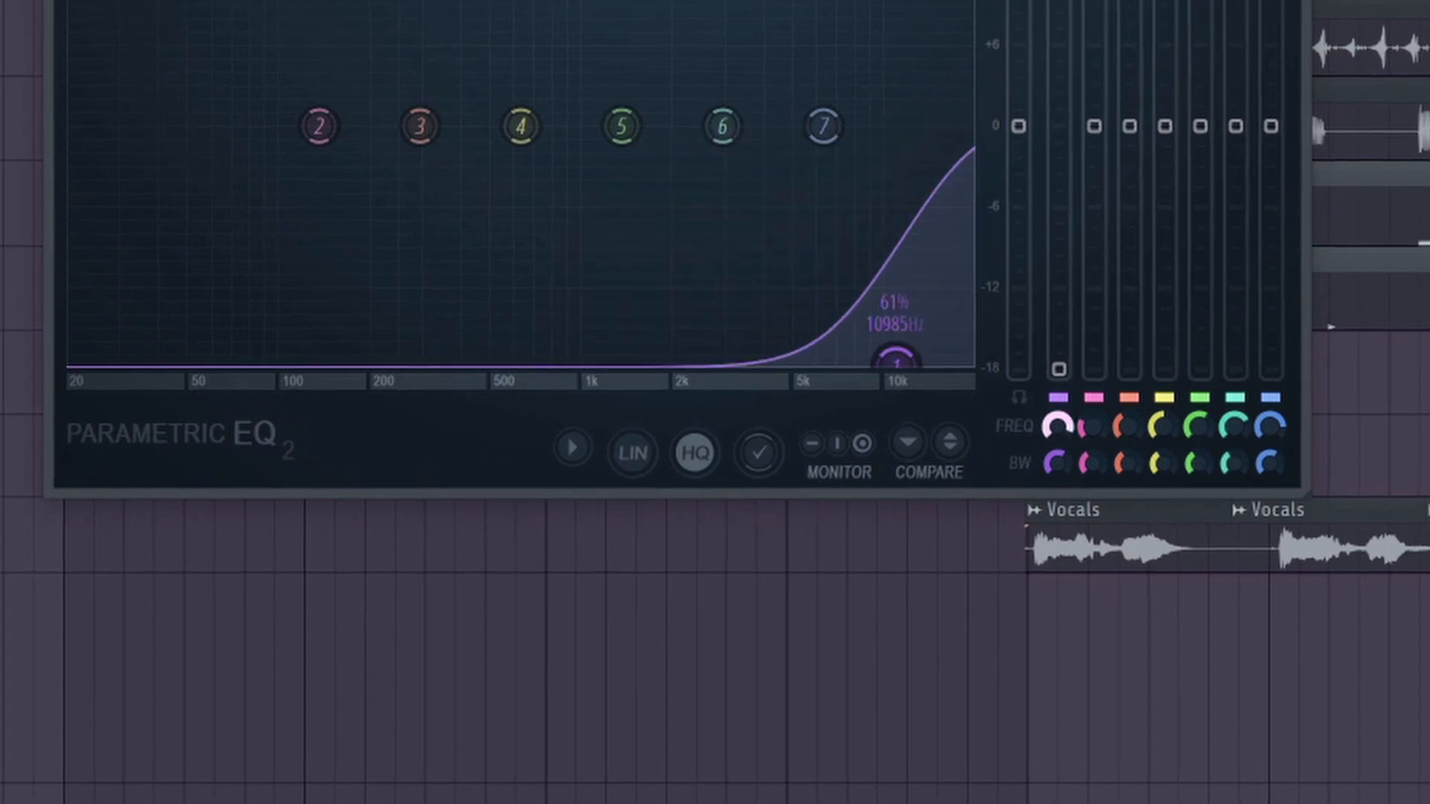
right_click(1092, 423)
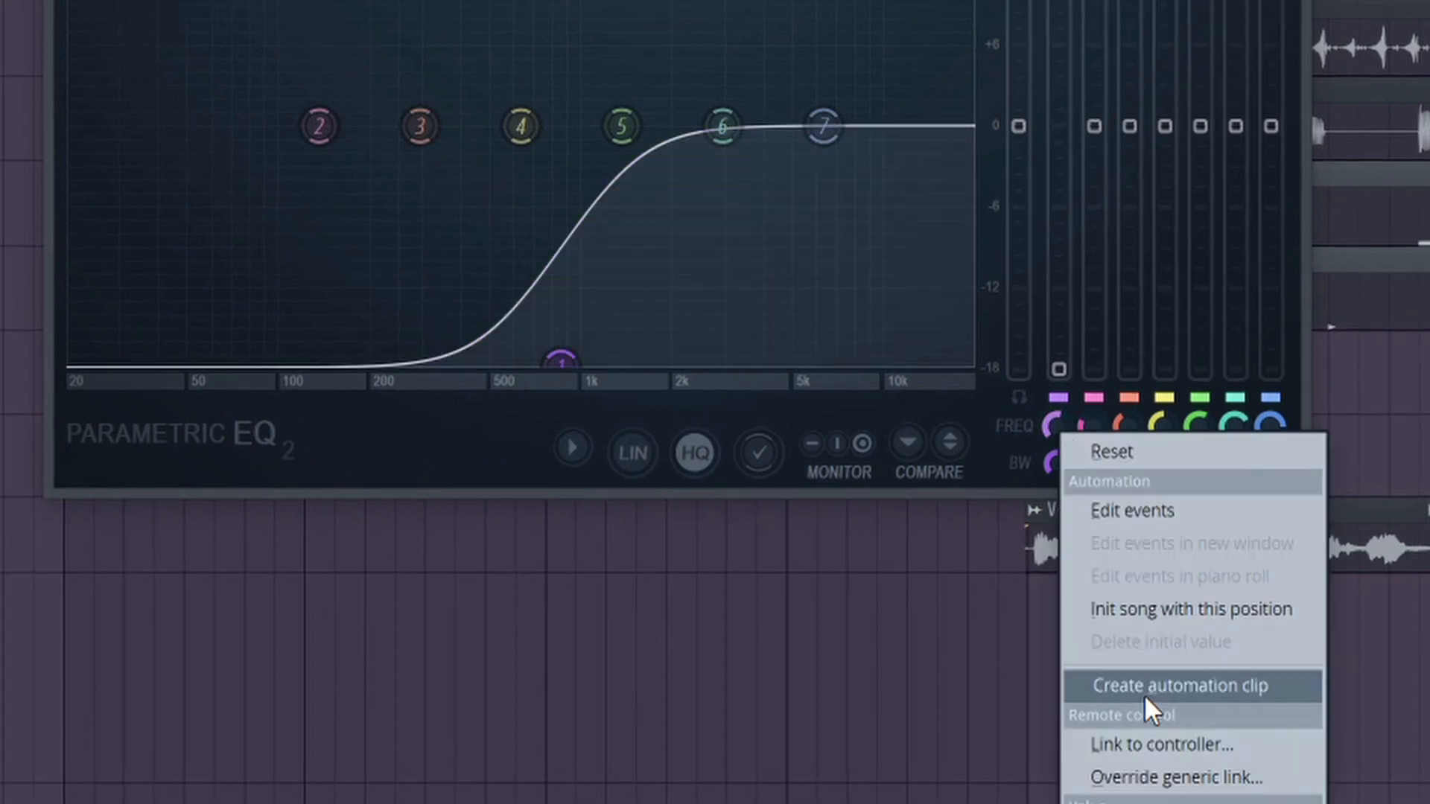
left_click(1183, 686)
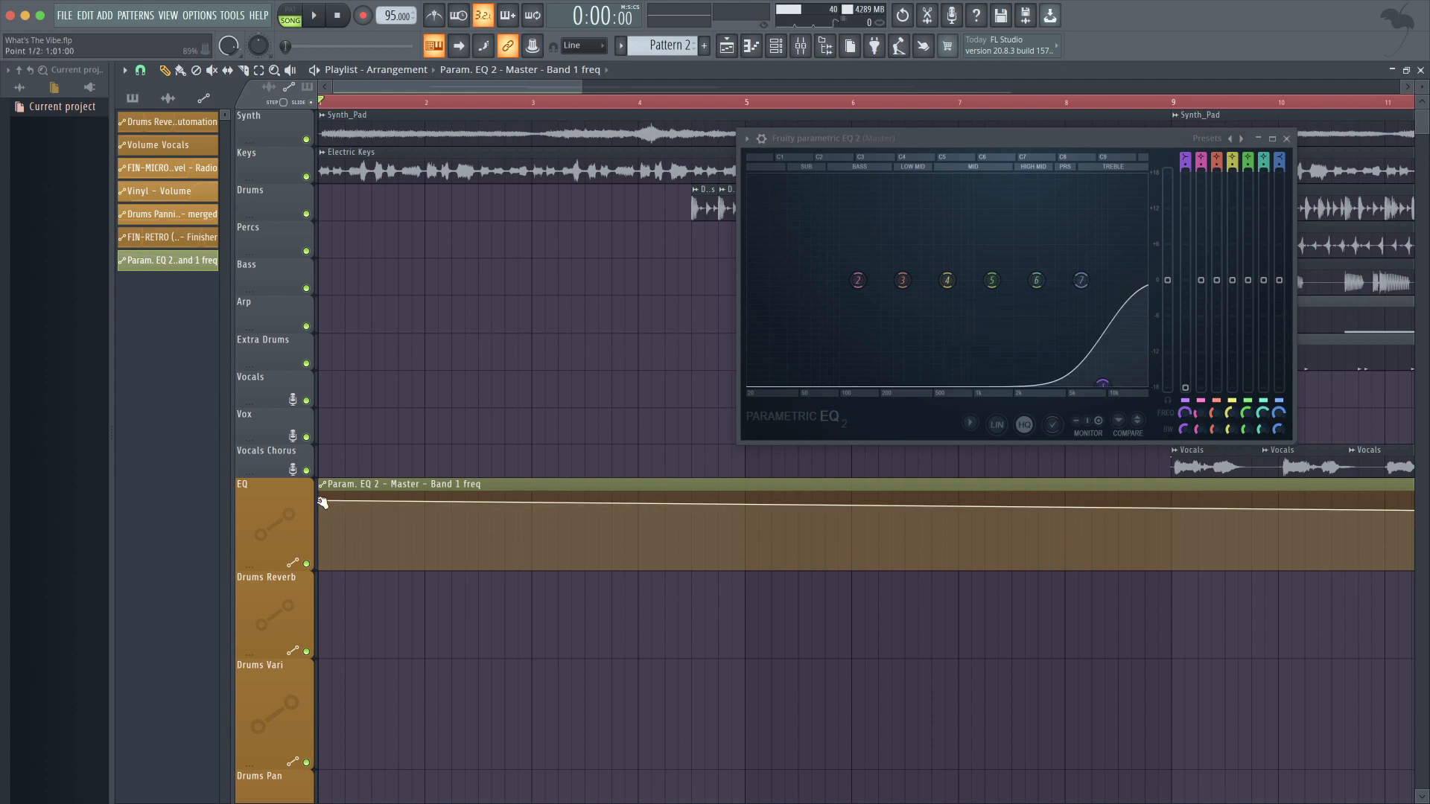
Step: Set the frequency start value and a low bar-5 point with single, then double curve
left_click_drag(324, 501, 324, 558)
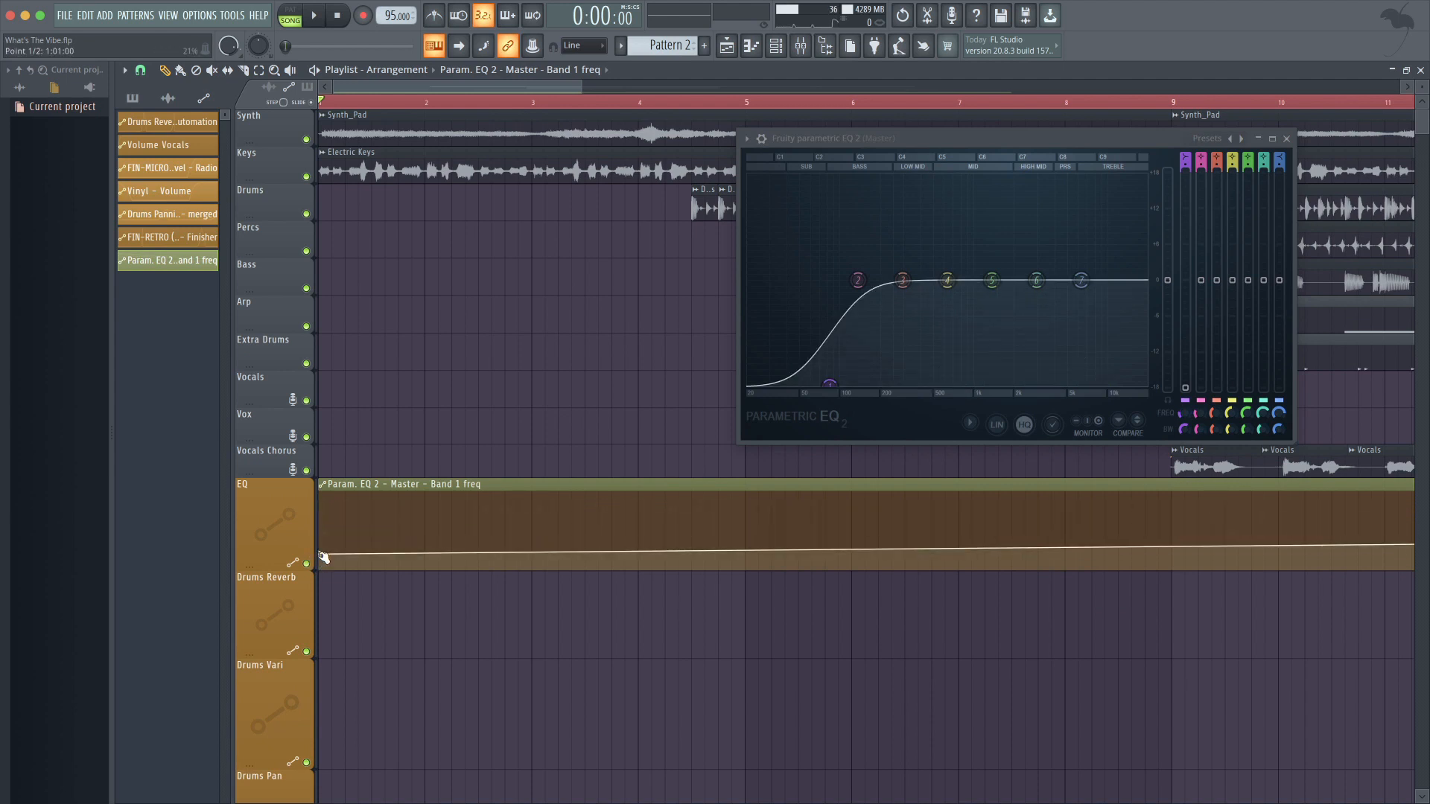
left_click_drag(325, 557, 745, 572)
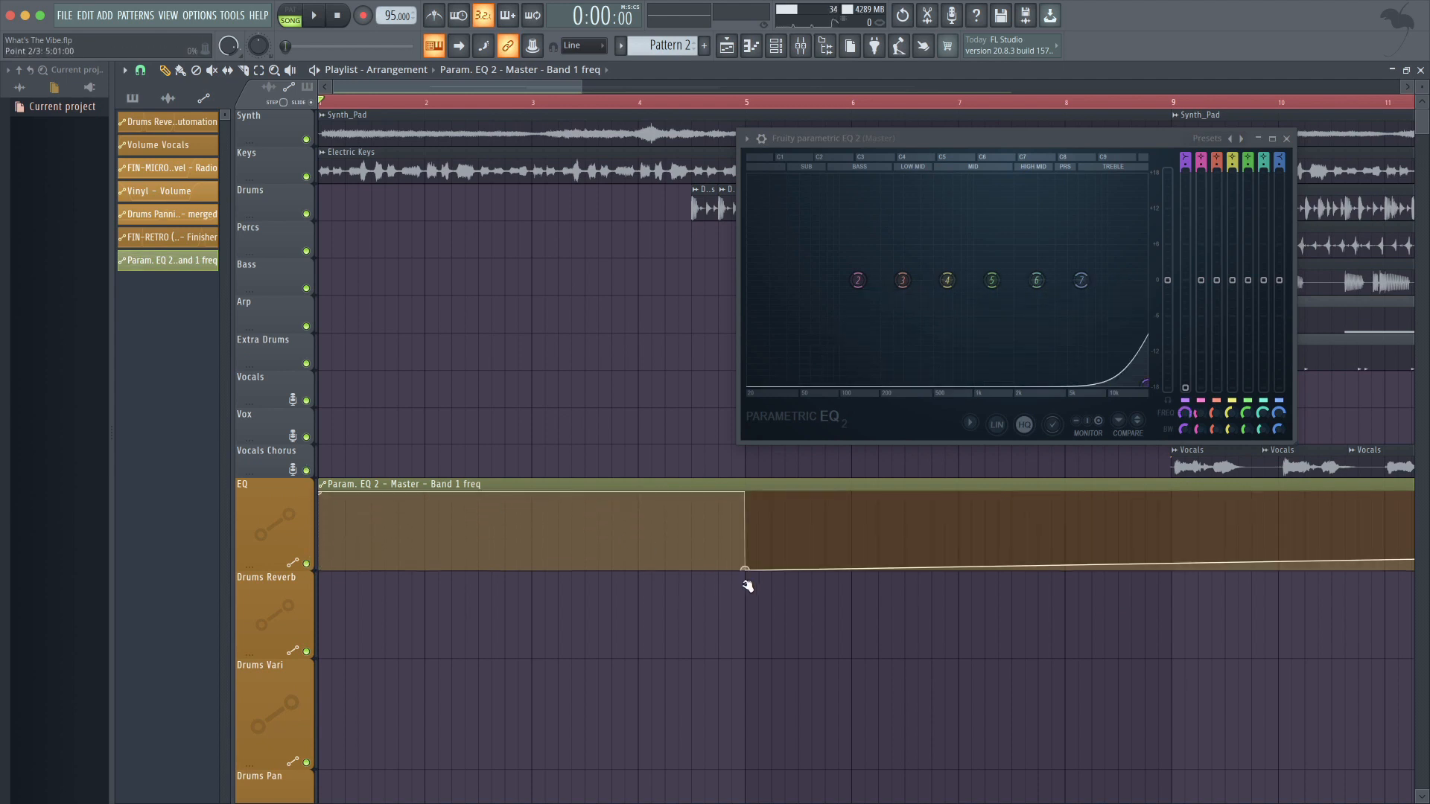
right_click(742, 581)
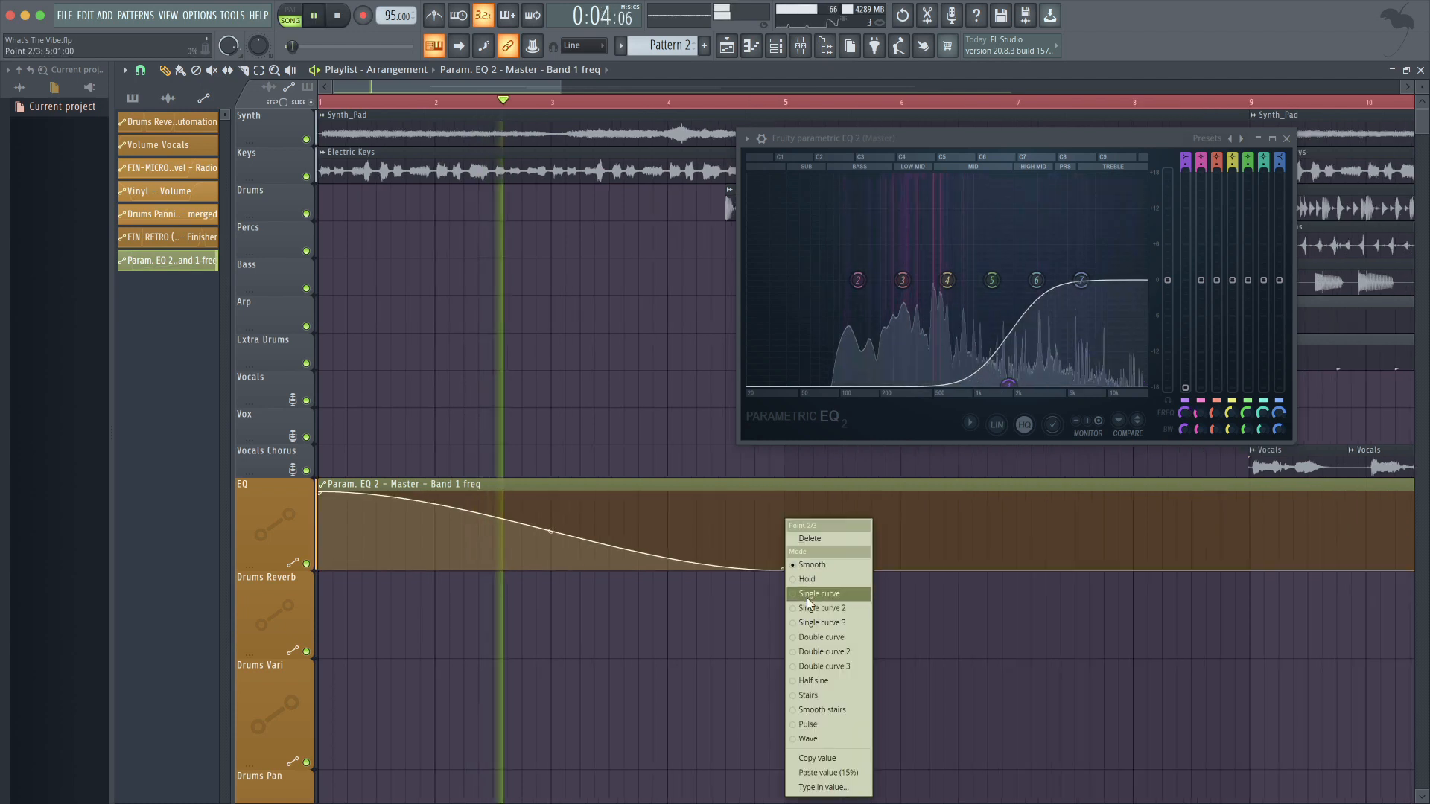
left_click(819, 594)
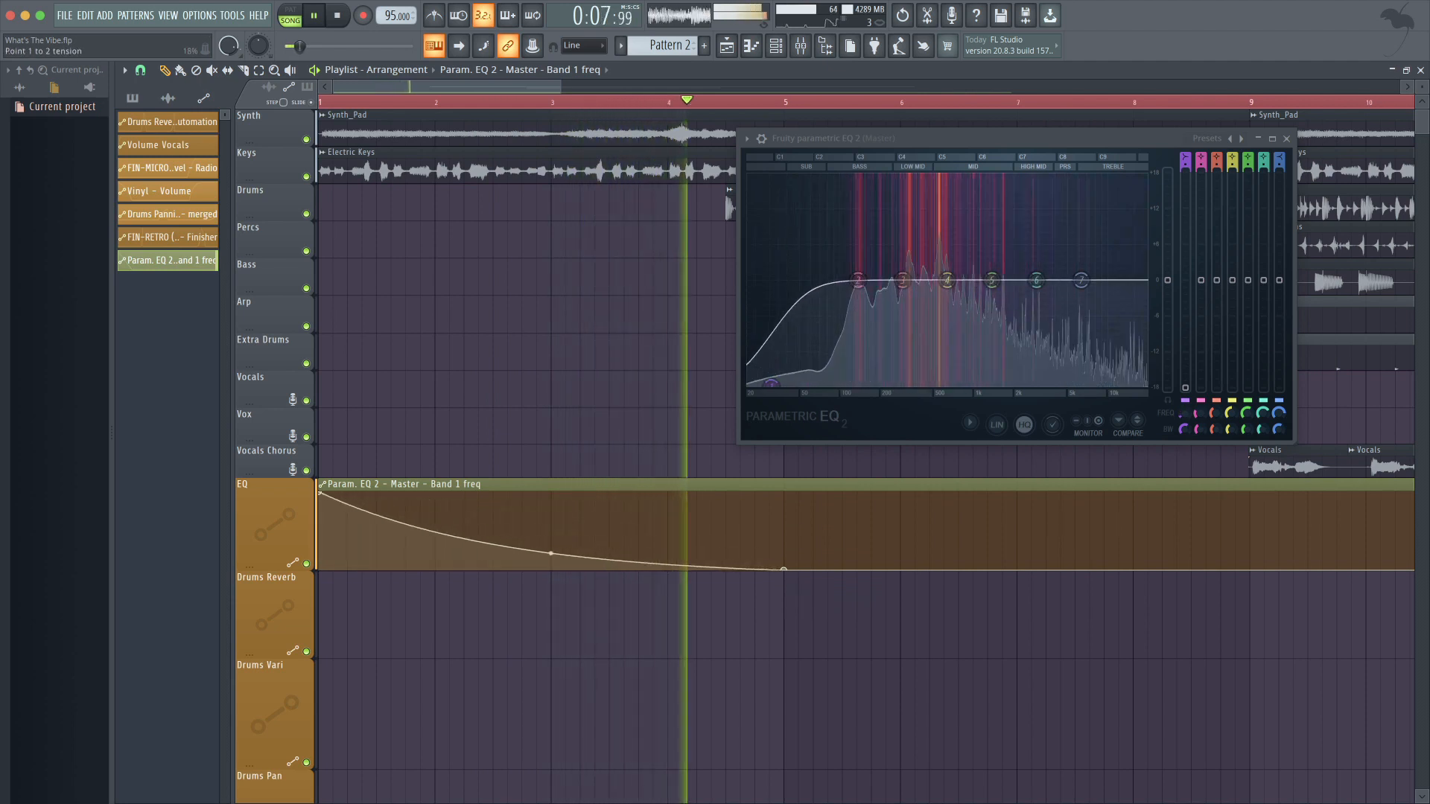
right_click(549, 551)
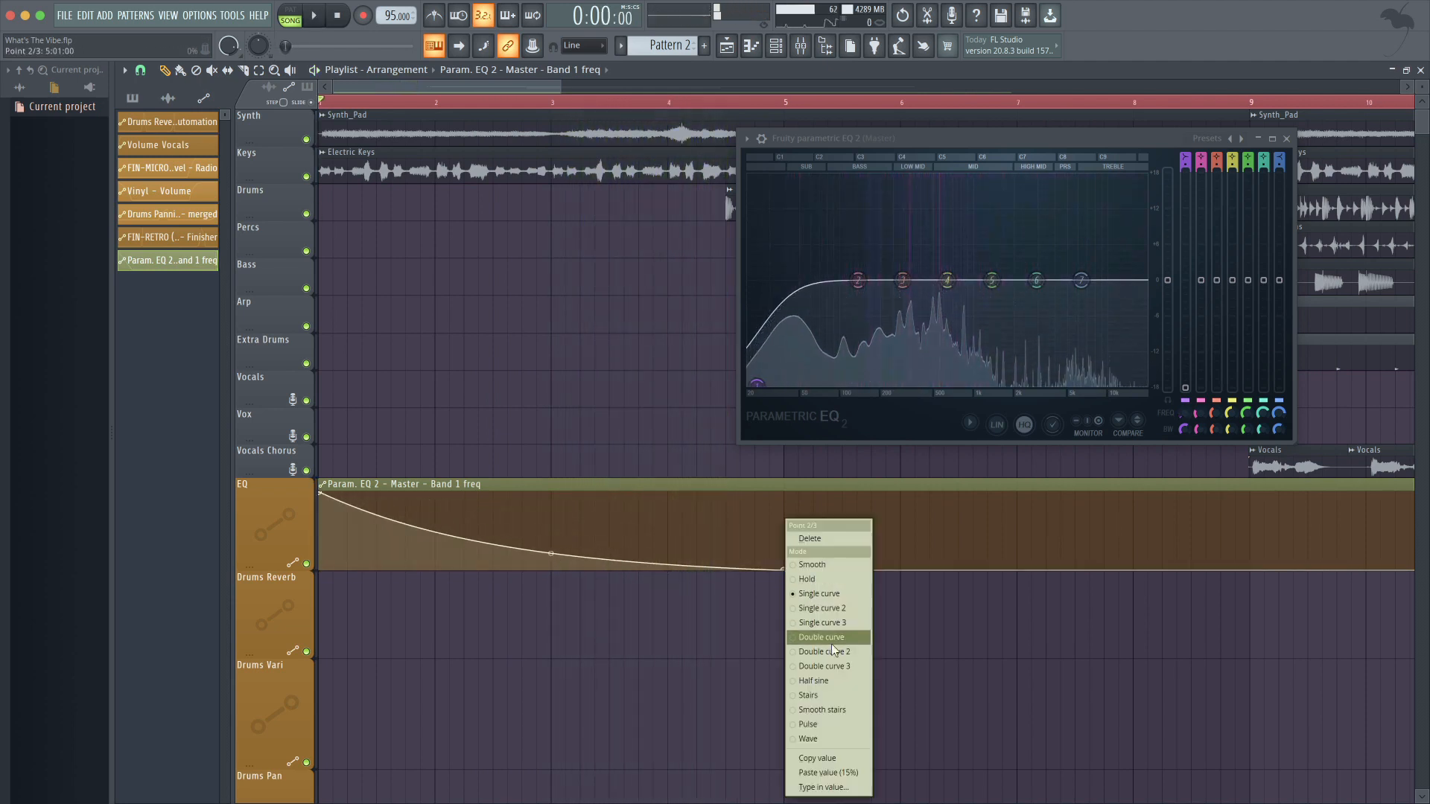
left_click(820, 637)
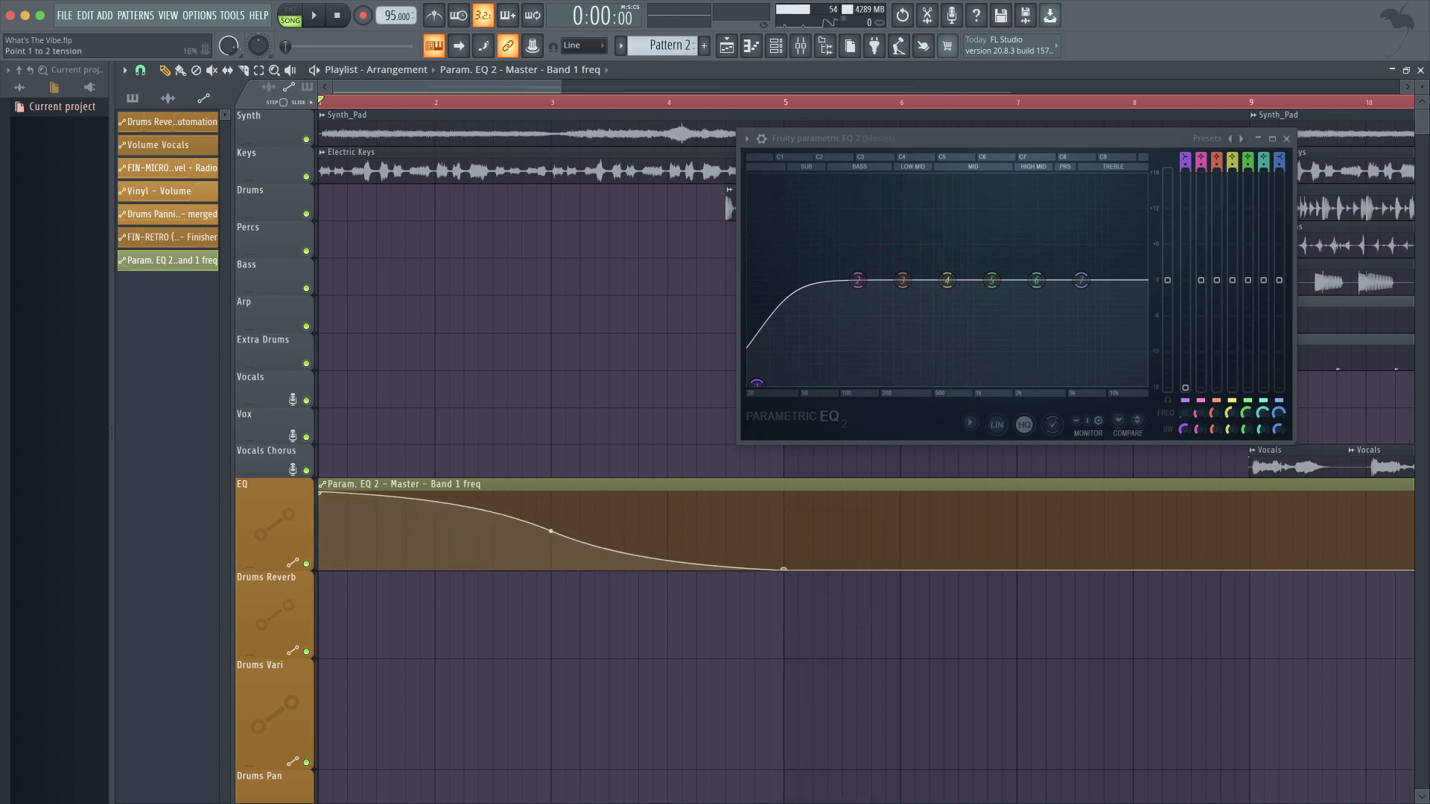
Step: Add another automation point and switch a curve point to hold shape
left_click(303, 15)
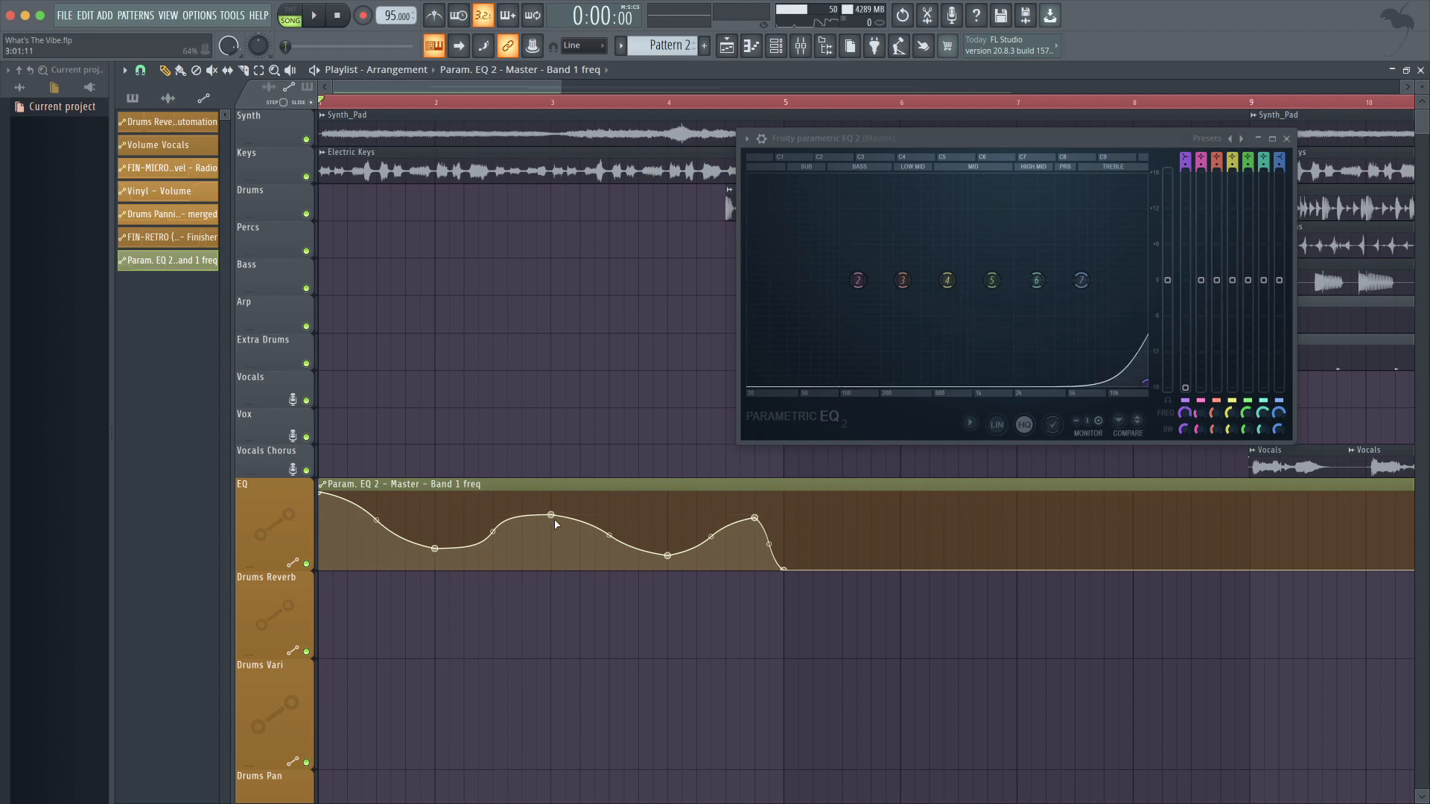
right_click(551, 514)
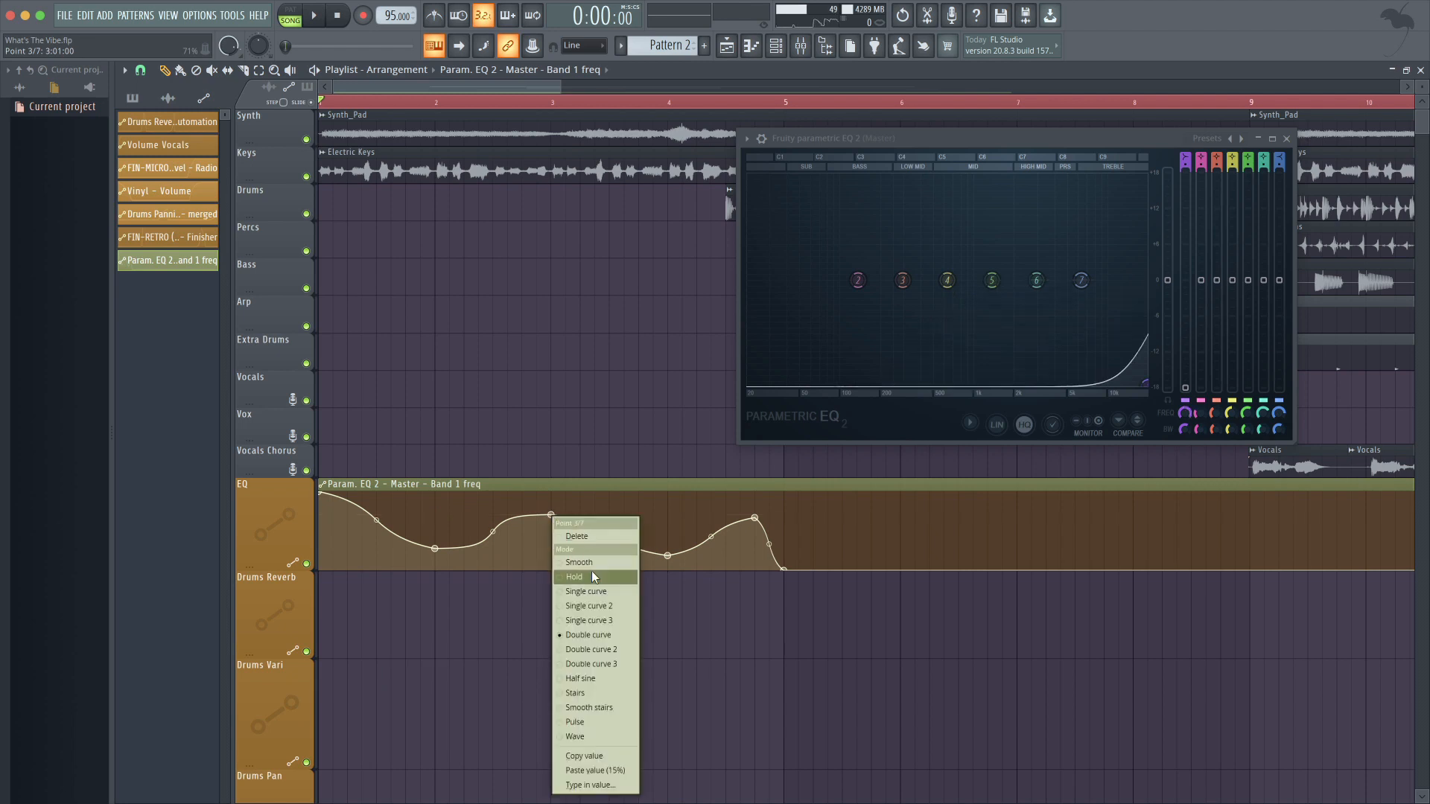
left_click(574, 577)
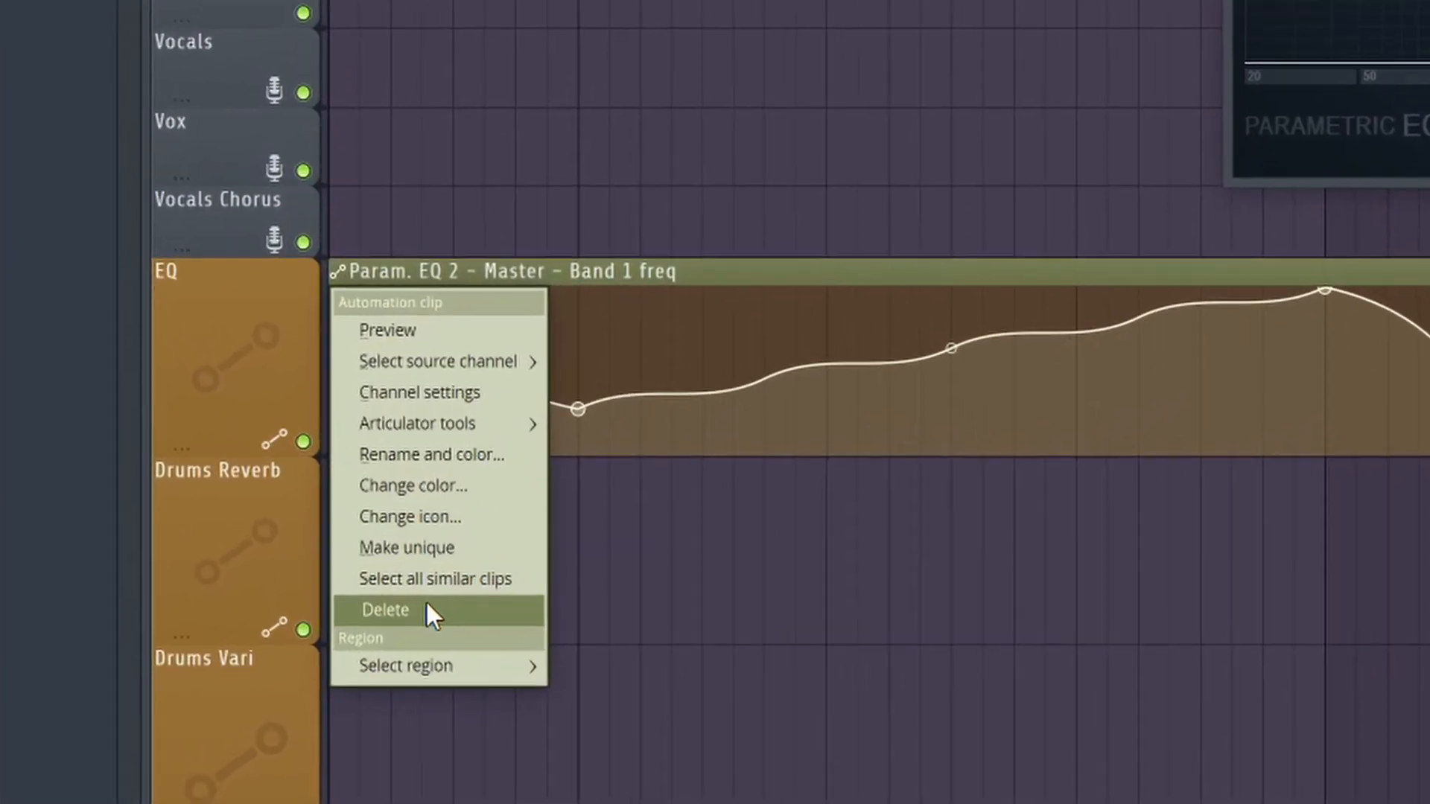
Step: Delete the band 1 frequency clip from the playlist and the project, then browse project contents
left_click(384, 610)
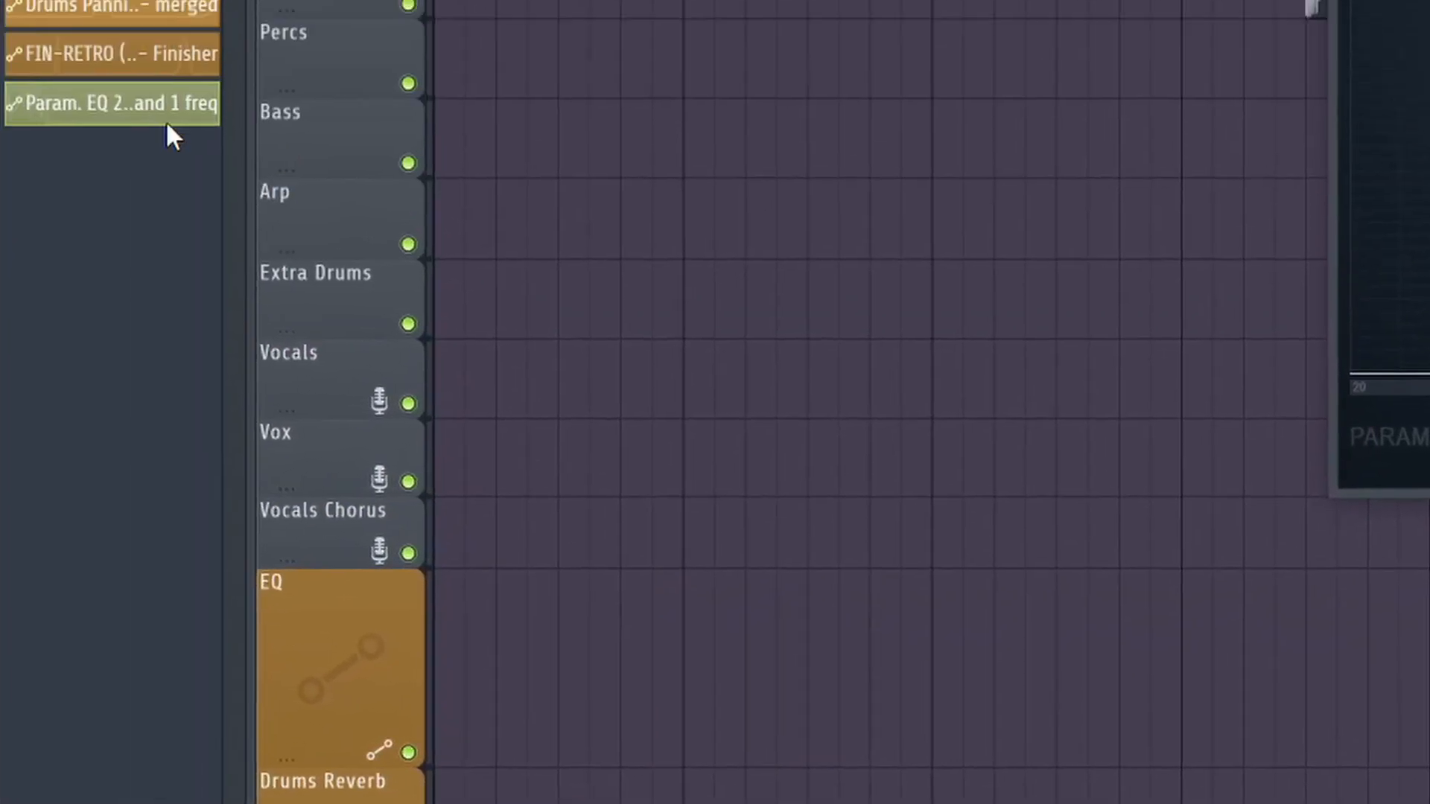
right_click(111, 103)
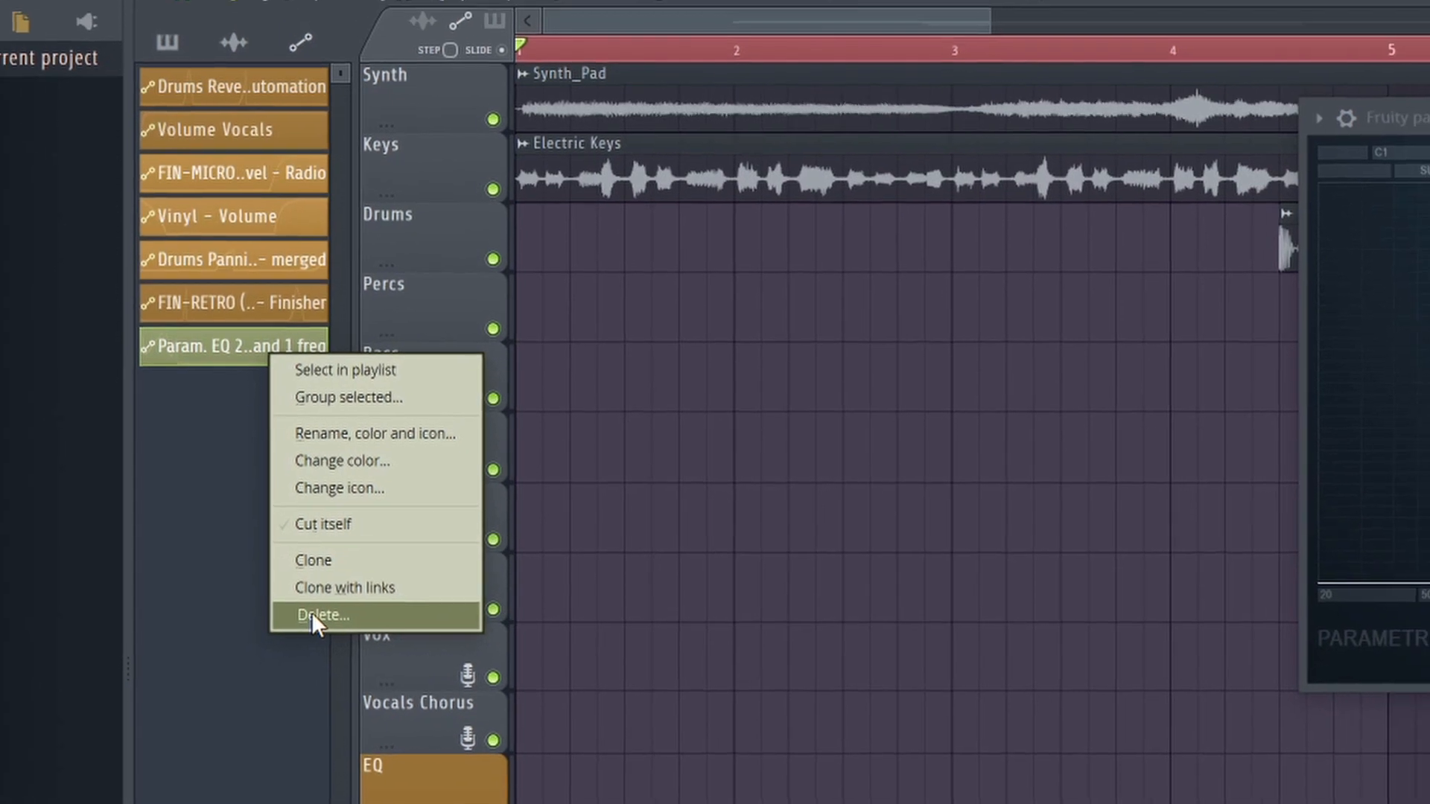
left_click(321, 616)
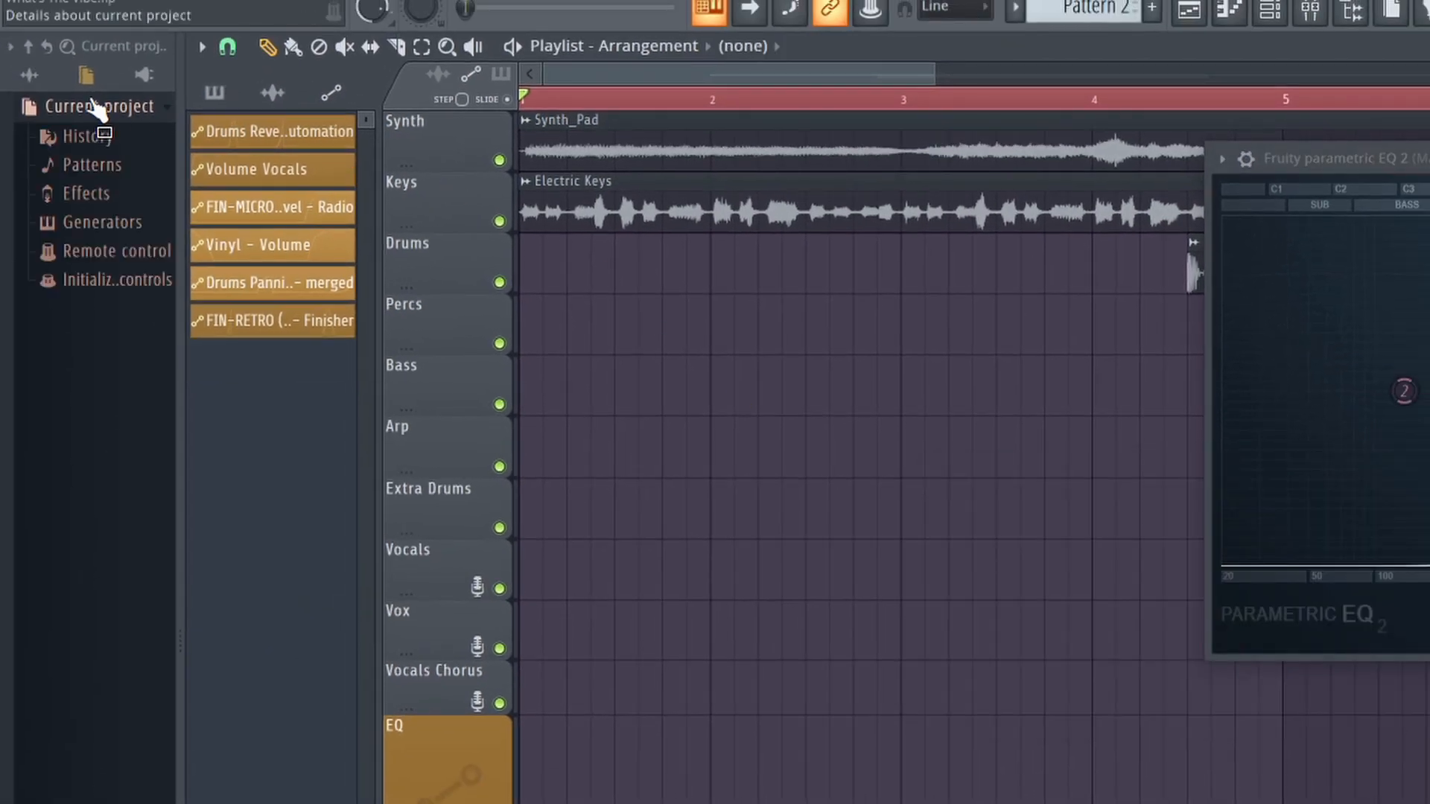
left_click(91, 164)
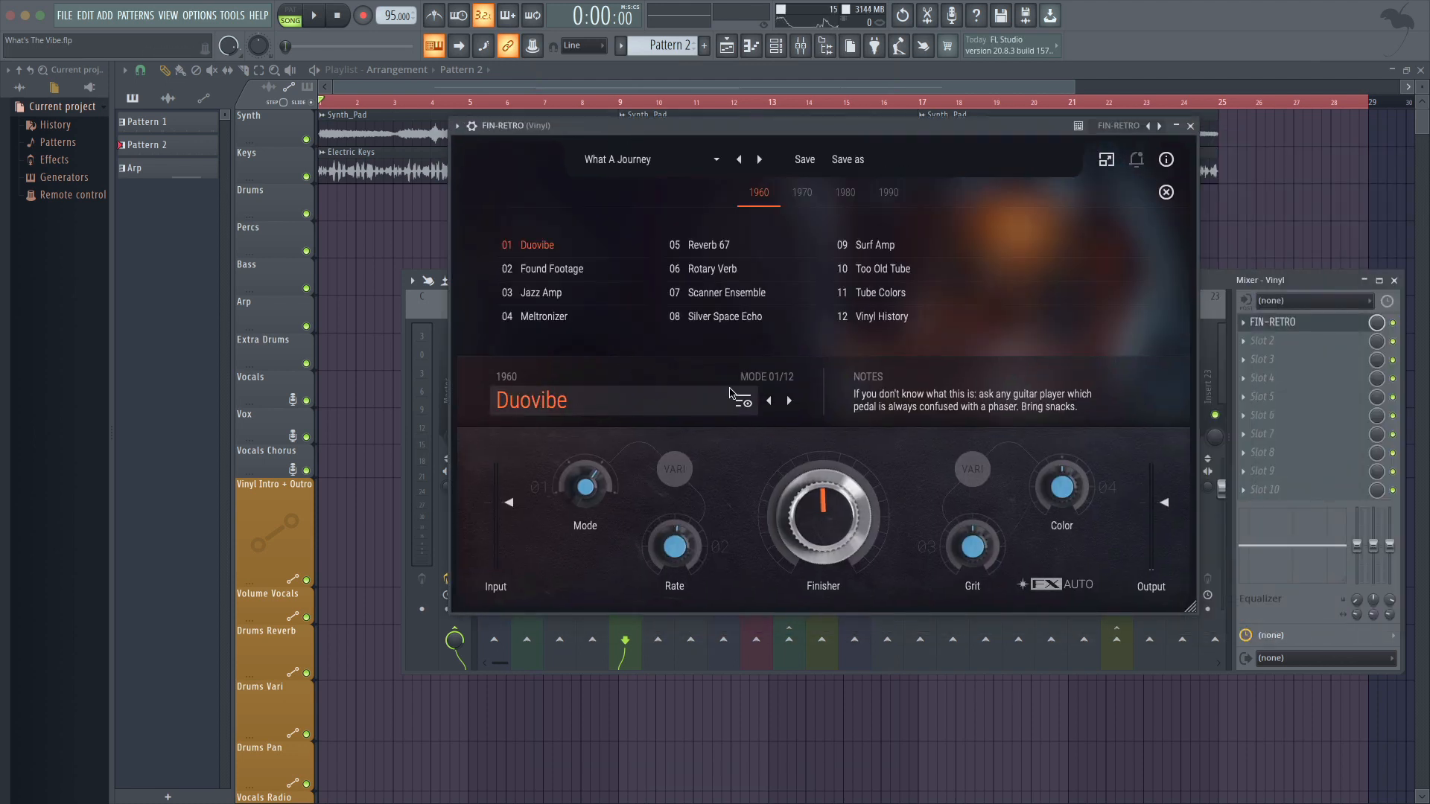
Step: Create a Vinyl track volume automation clip that fades out after the intro and returns for the outro
left_click(882, 316)
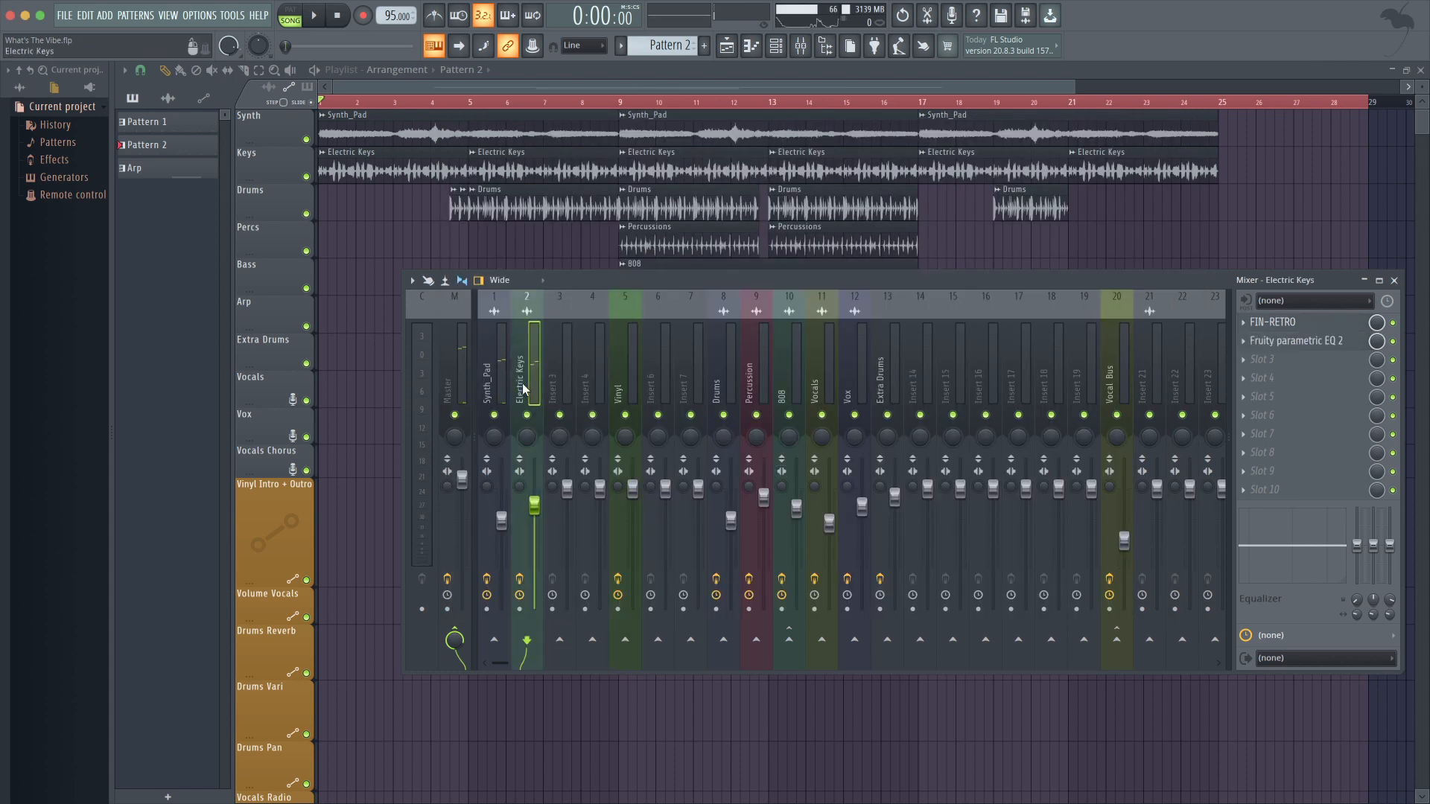
left_click(493, 374)
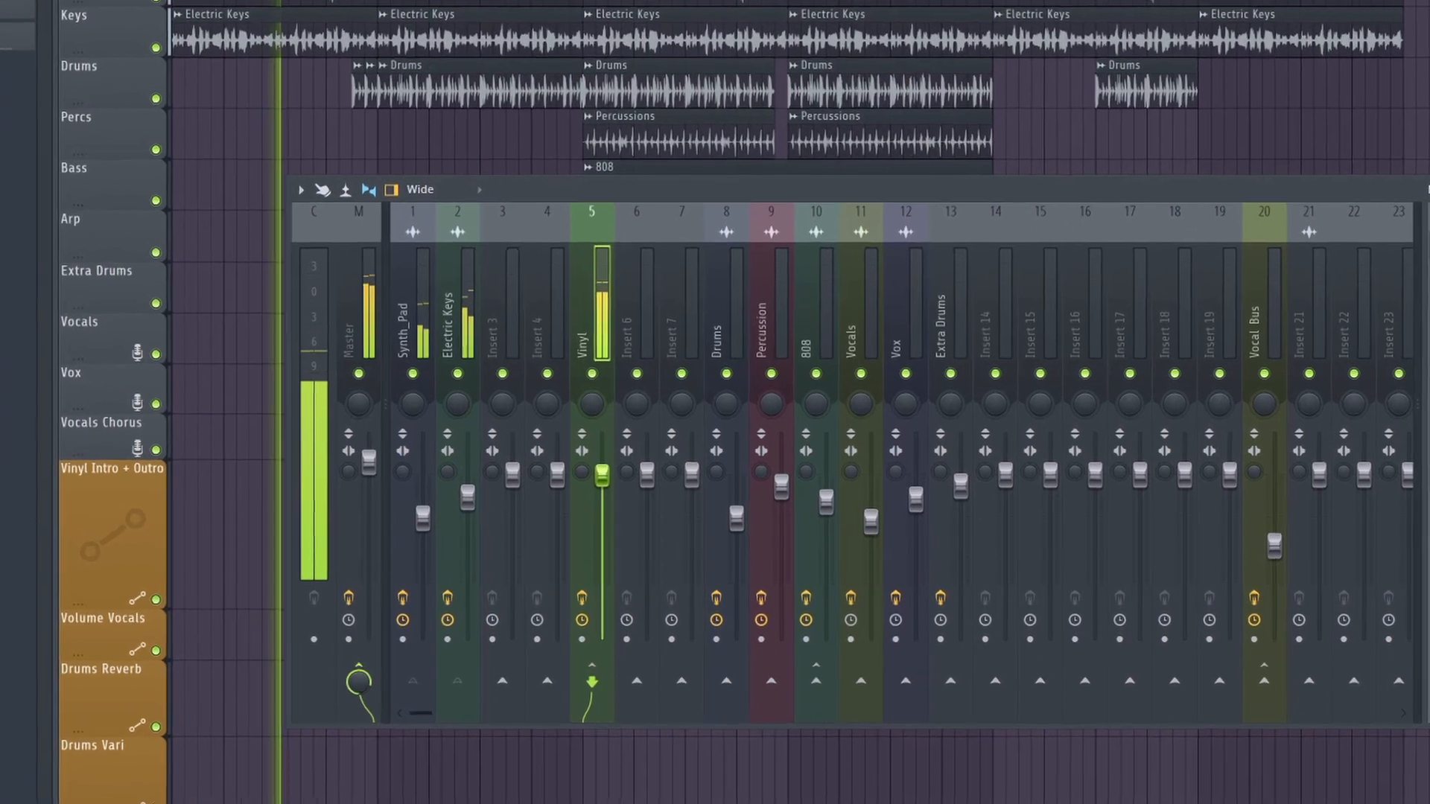
right_click(598, 481)
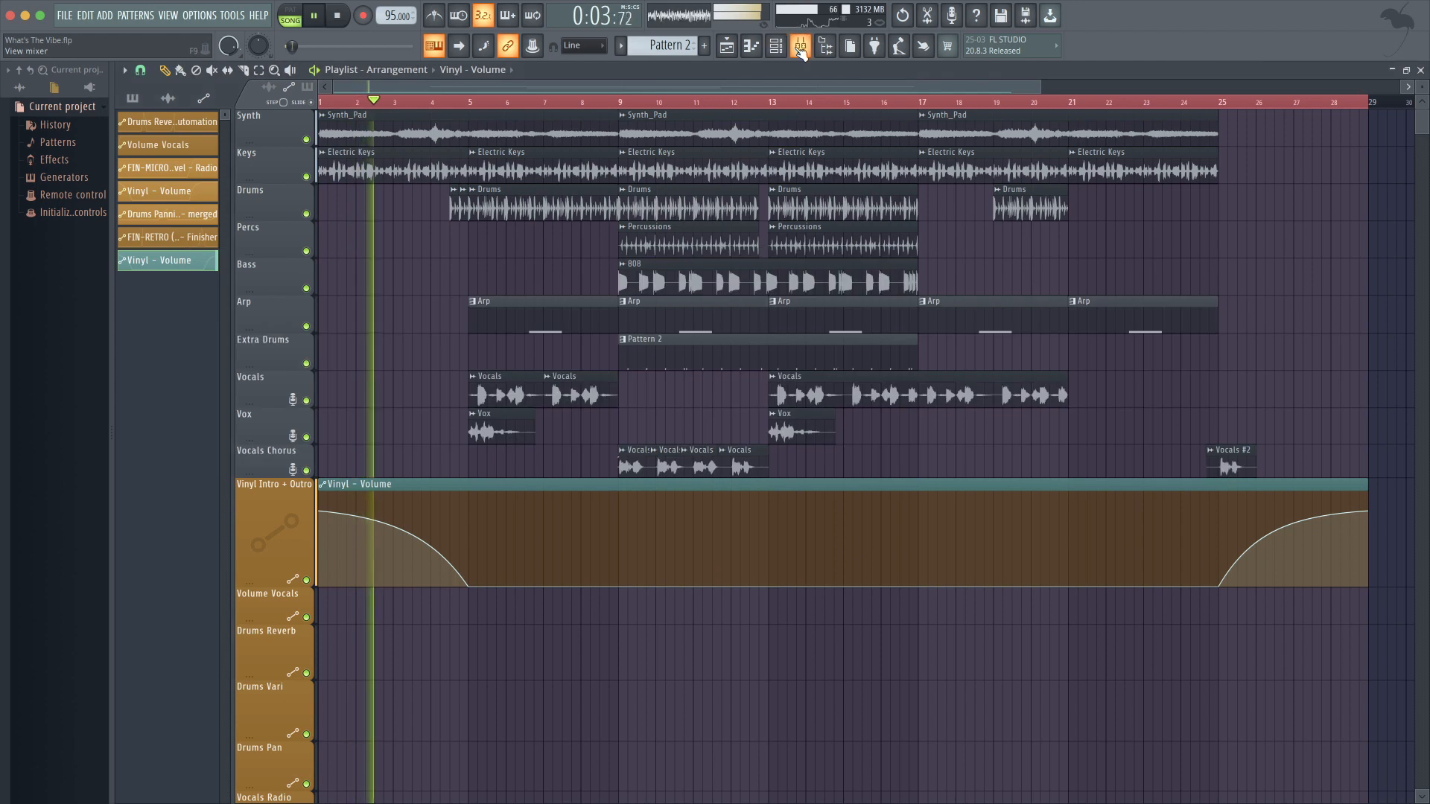
left_click(799, 46)
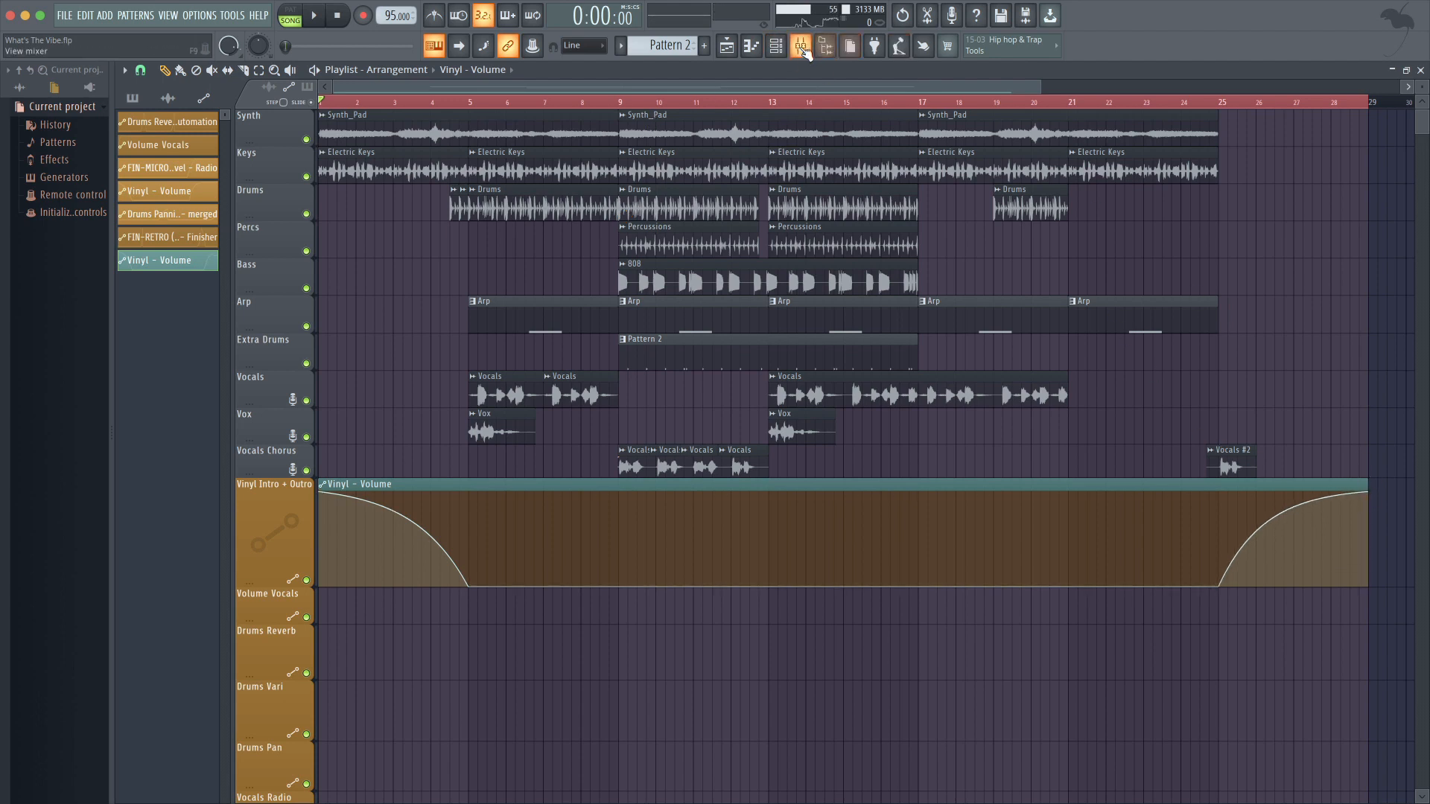
left_click(807, 46)
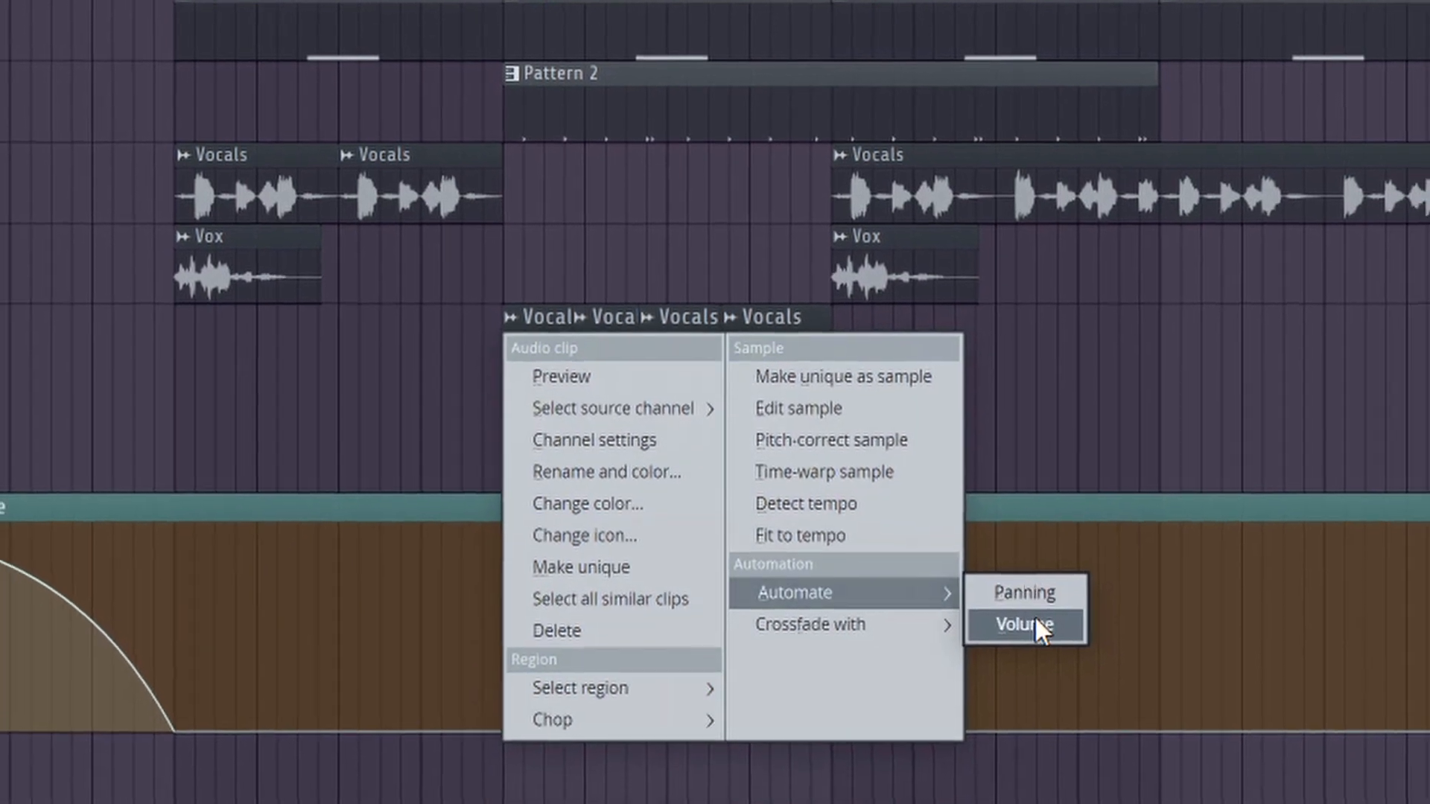
Step: Add a Vocals volume automation clip and bend its curve to rise quickly
left_click(1027, 623)
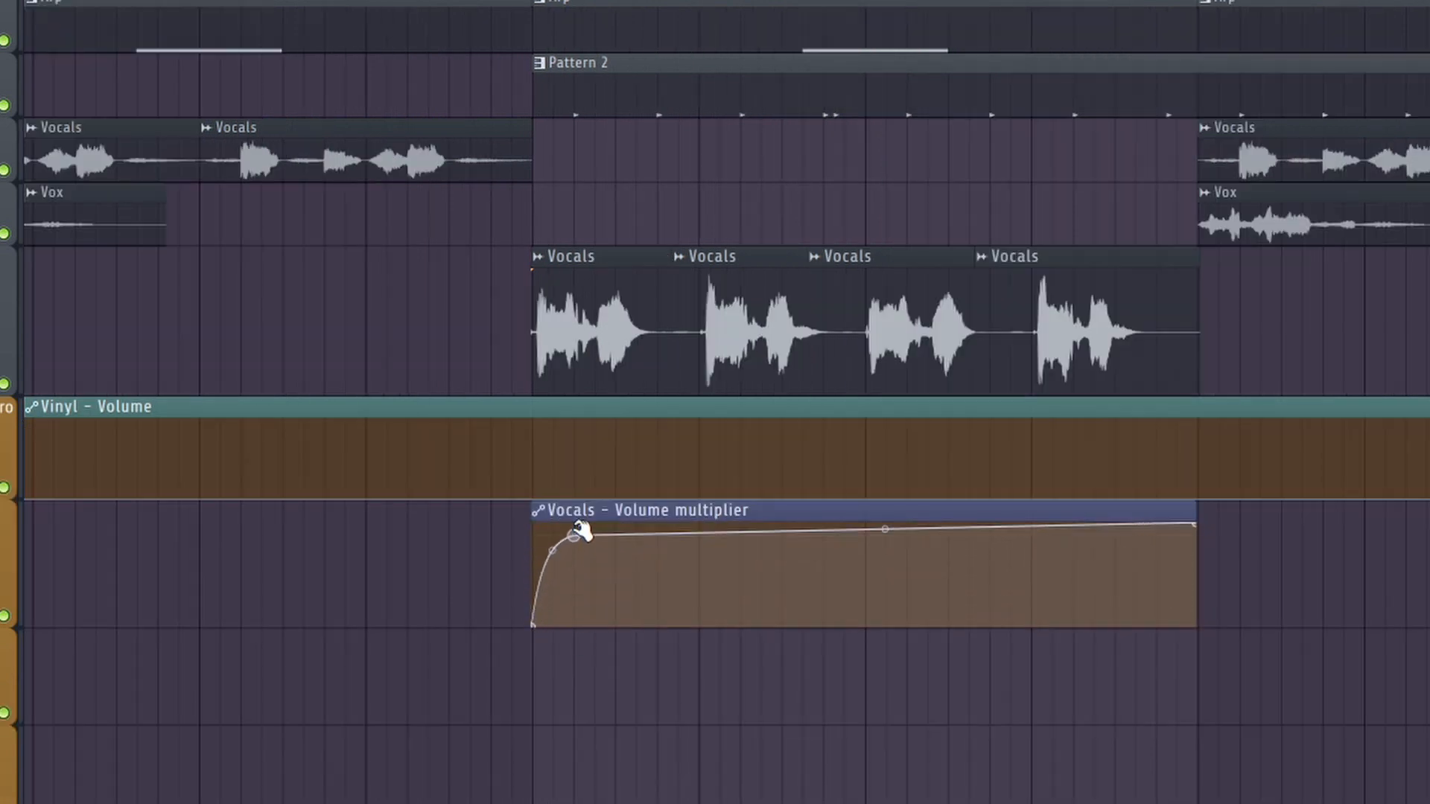
left_click_drag(574, 533, 574, 520)
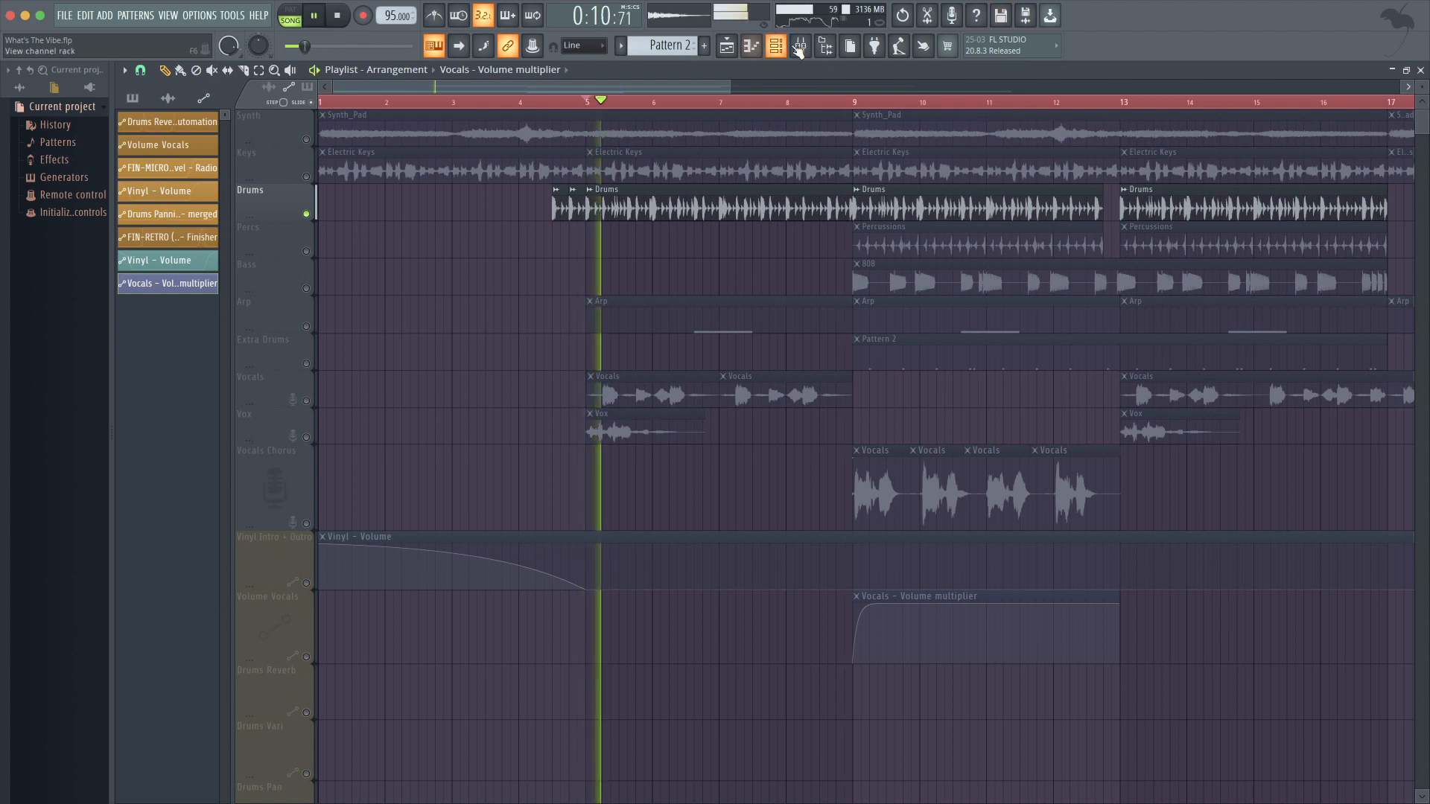
Step: Adjust the Finisher amount on the Drums FIN-RETRO reverb from the mixer
left_click(797, 46)
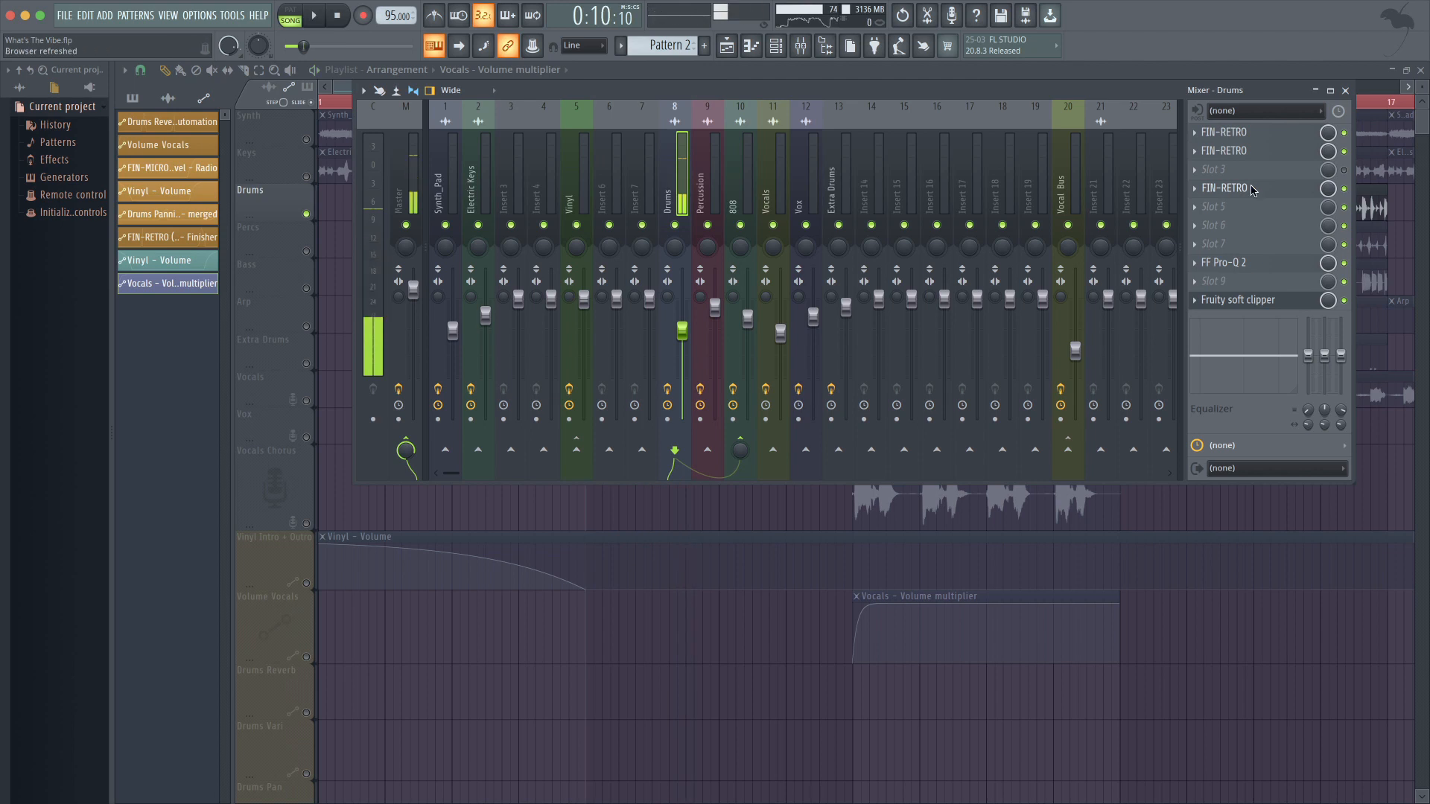
left_click(1224, 187)
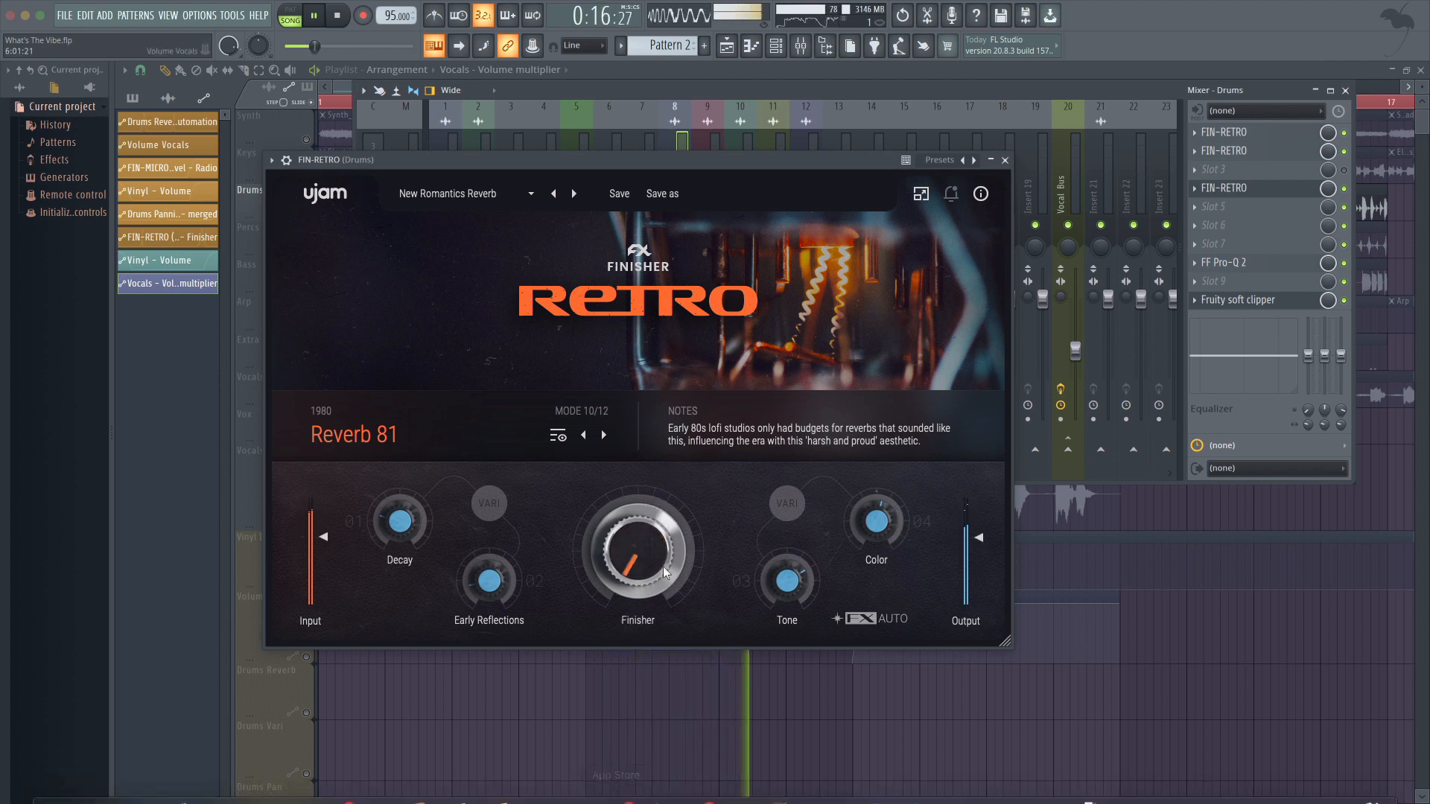
left_click_drag(637, 548, 625, 529)
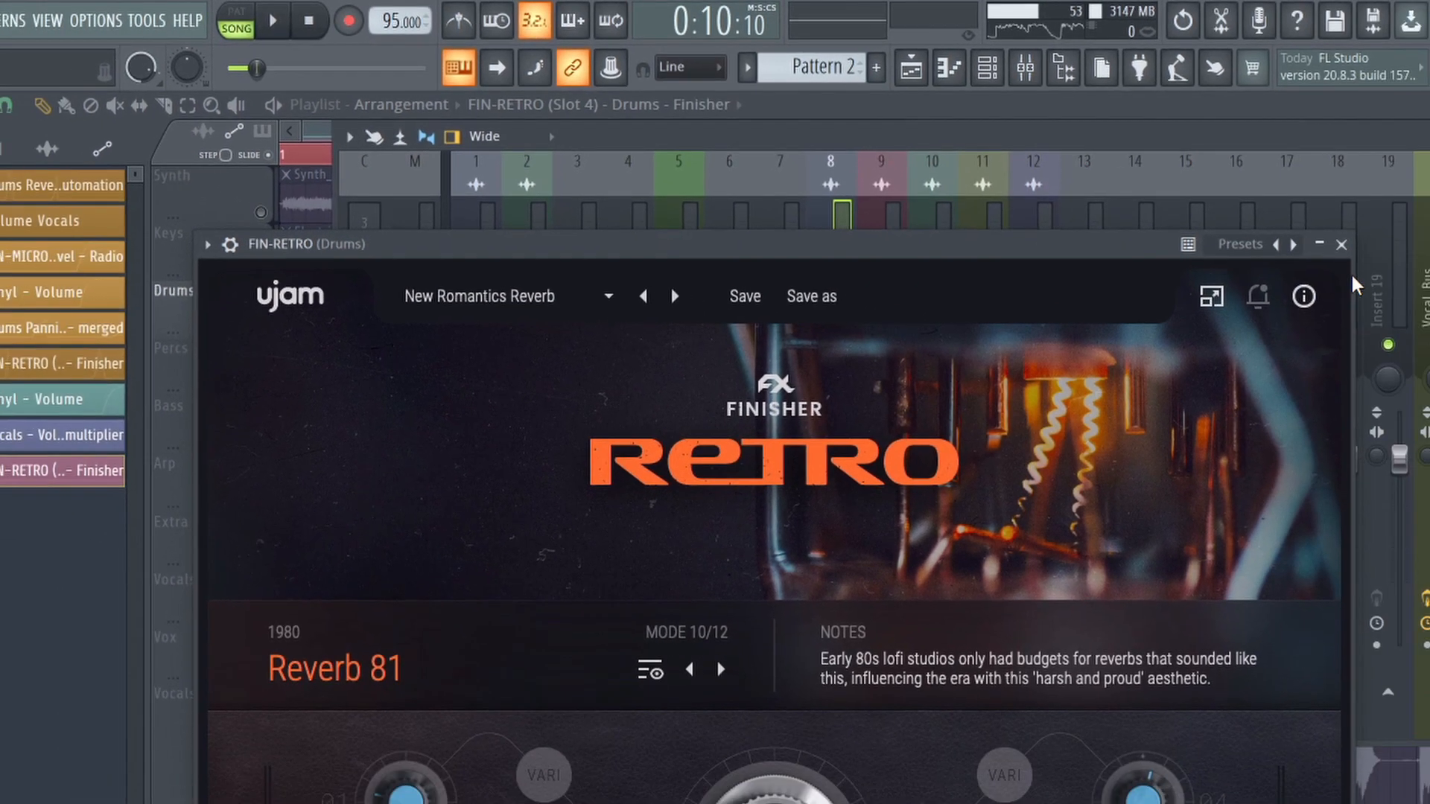
left_click(1343, 243)
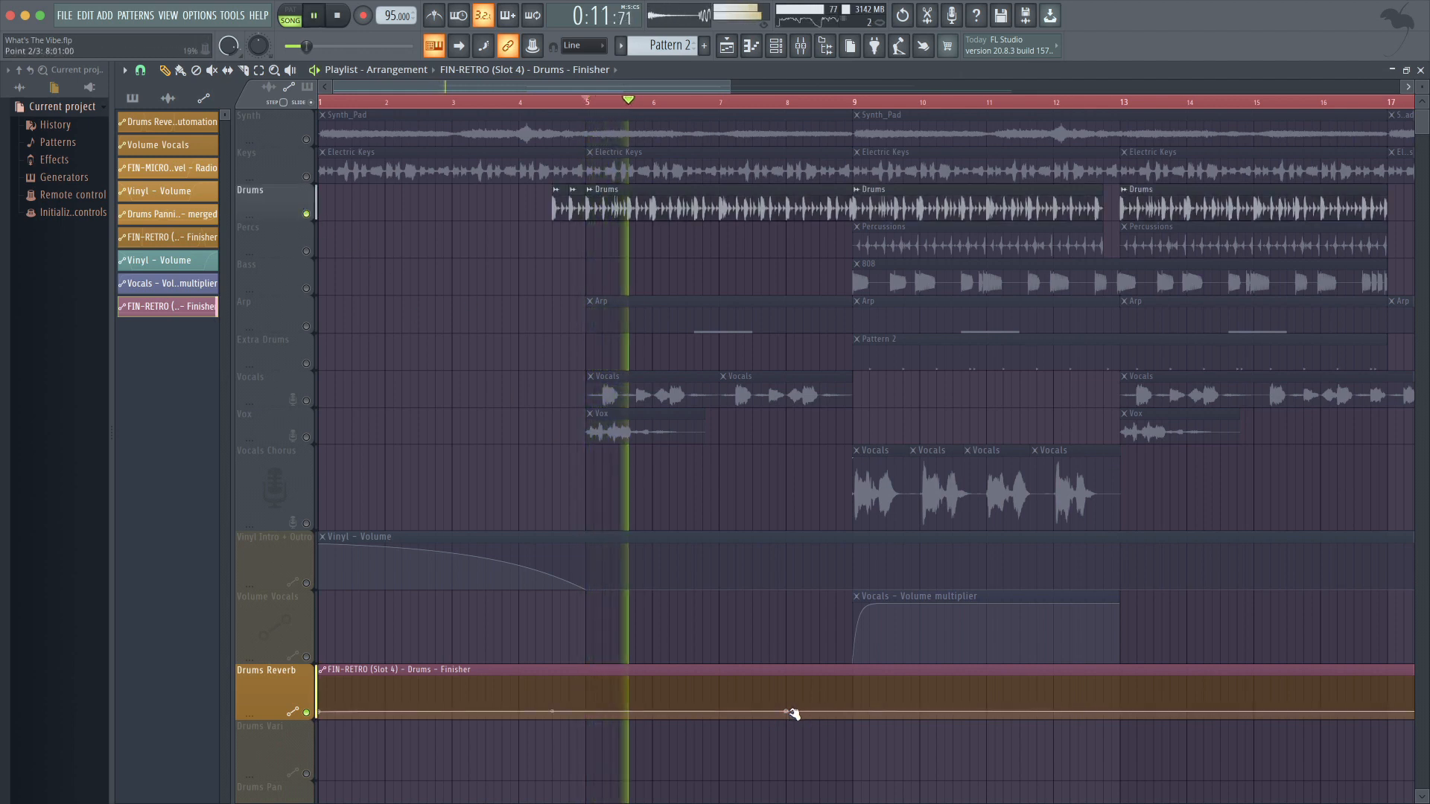
Step: Draw a short Finisher swell before bar 9 on the Drums Reverb lane
left_click_drag(788, 712, 855, 674)
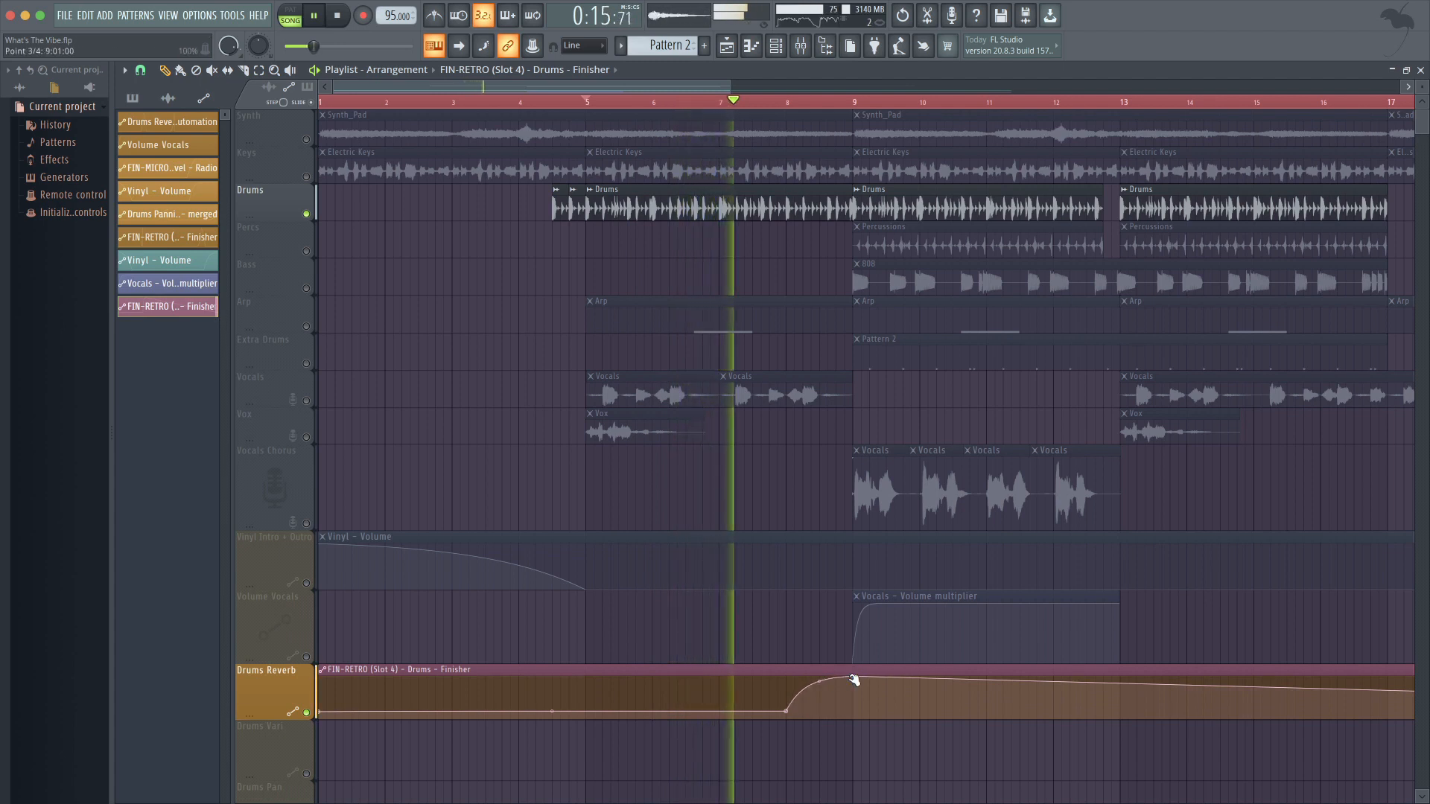
left_click_drag(855, 679, 837, 707)
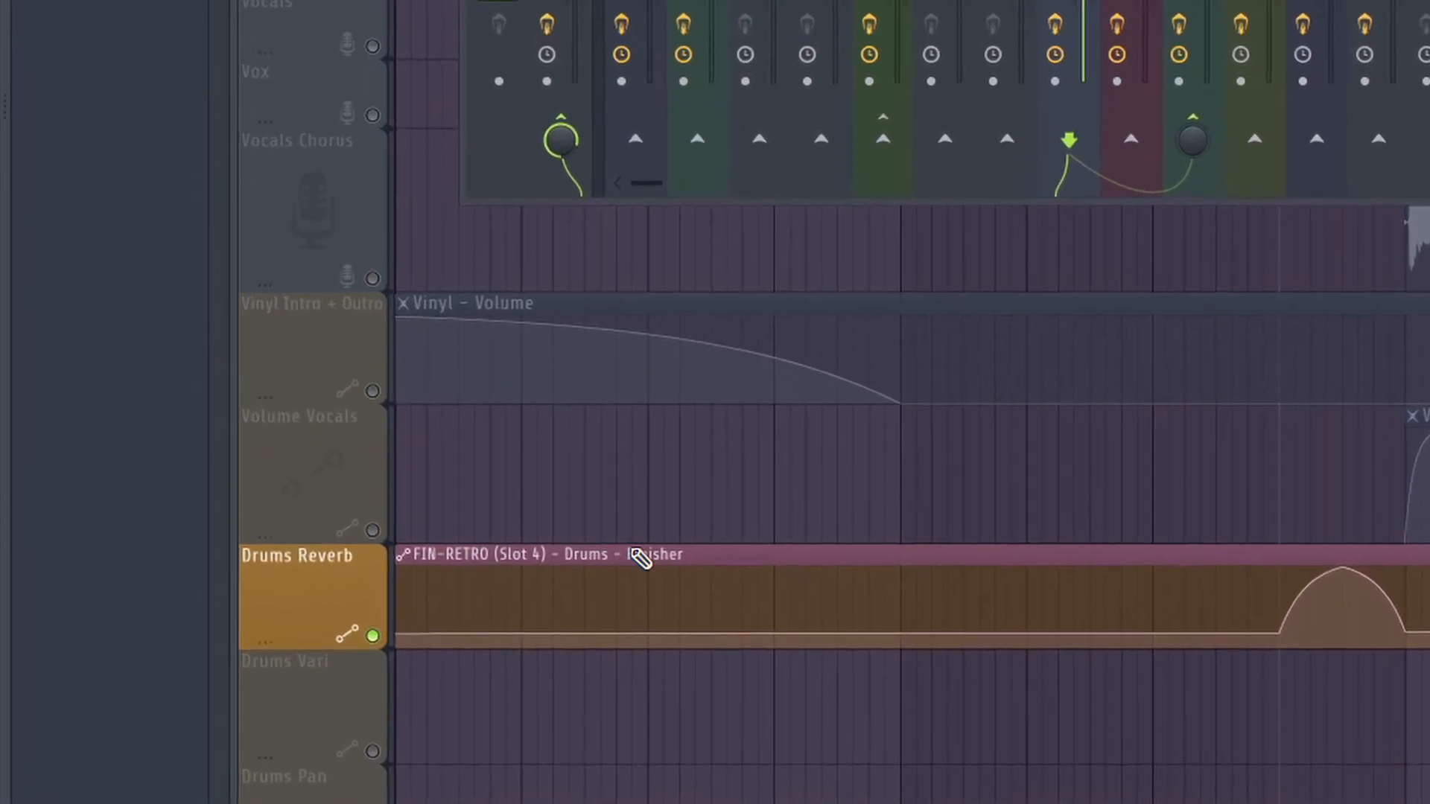
right_click(647, 560)
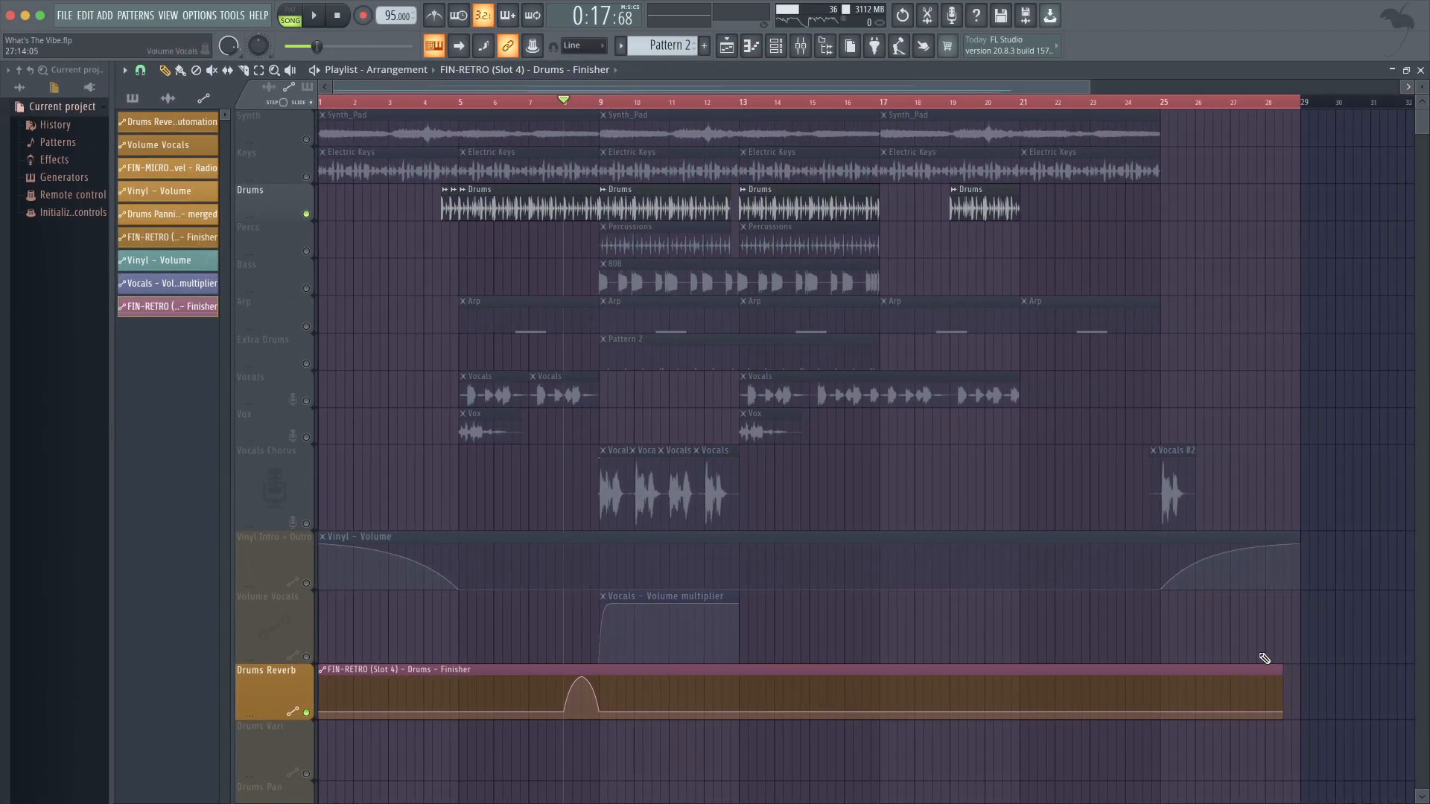
right_click(570, 704)
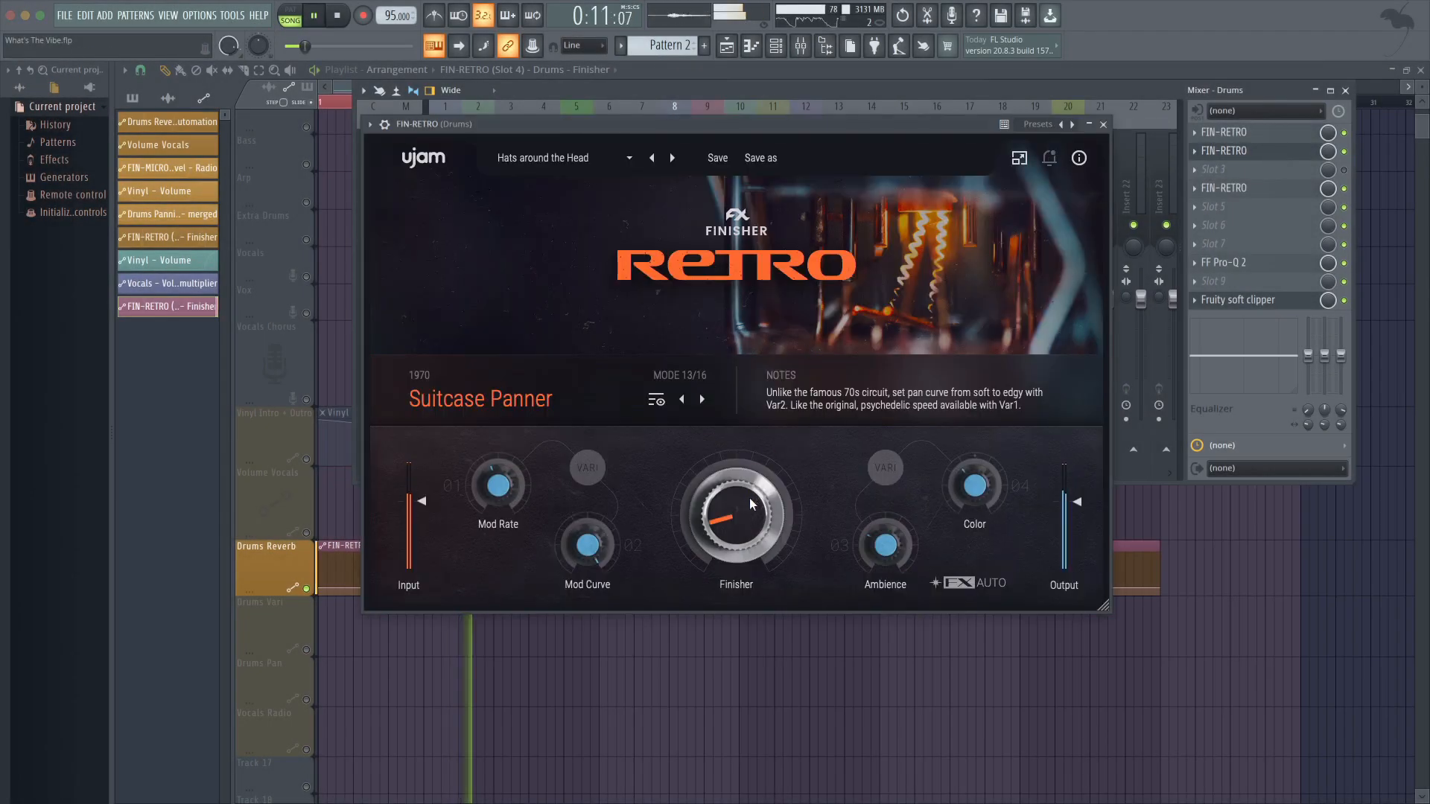
Step: Set the Drums Vari Finisher to 14, automate it, and clone both swell clips later
left_click_drag(735, 513, 735, 492)
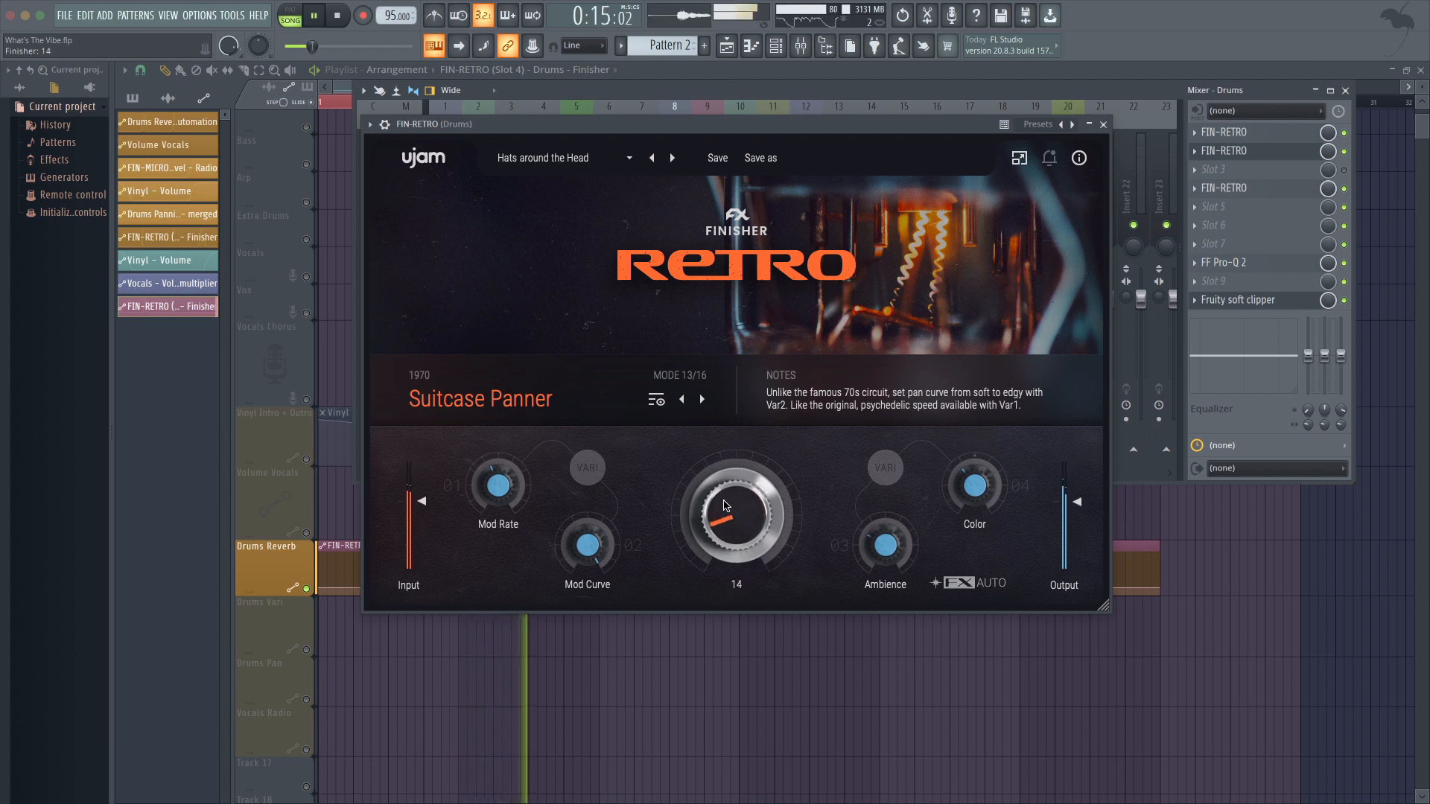
left_click(1103, 125)
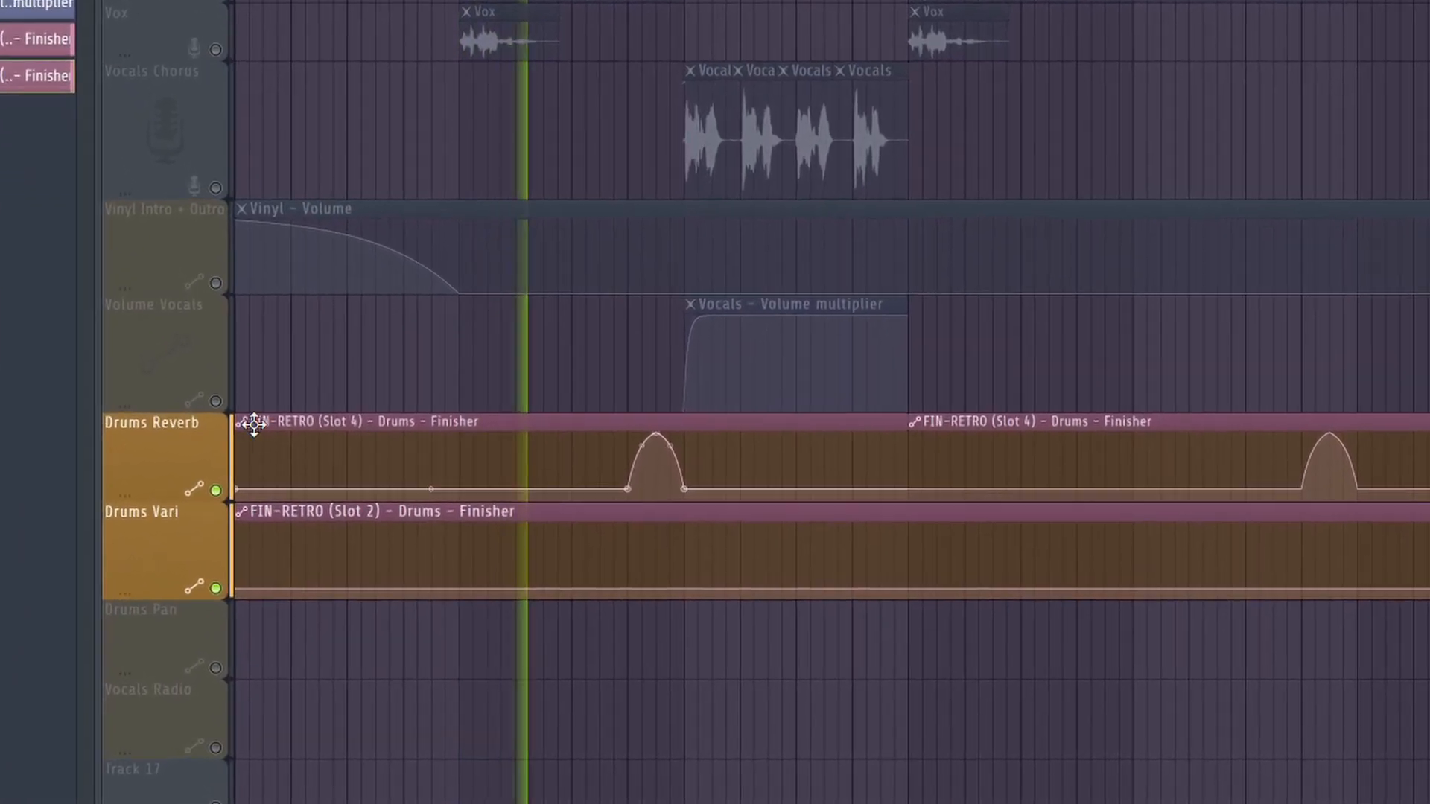
right_click(253, 424)
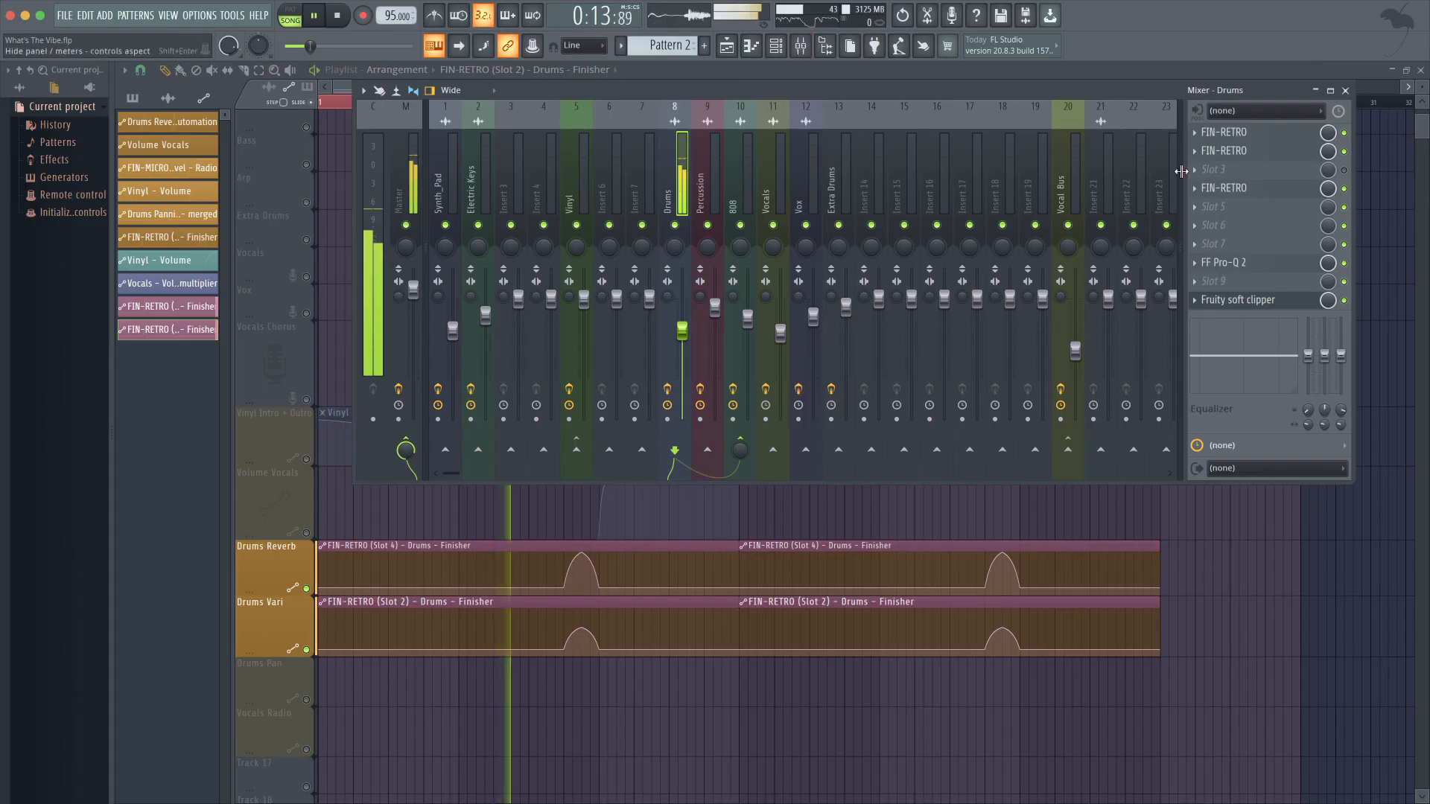
left_click(1223, 132)
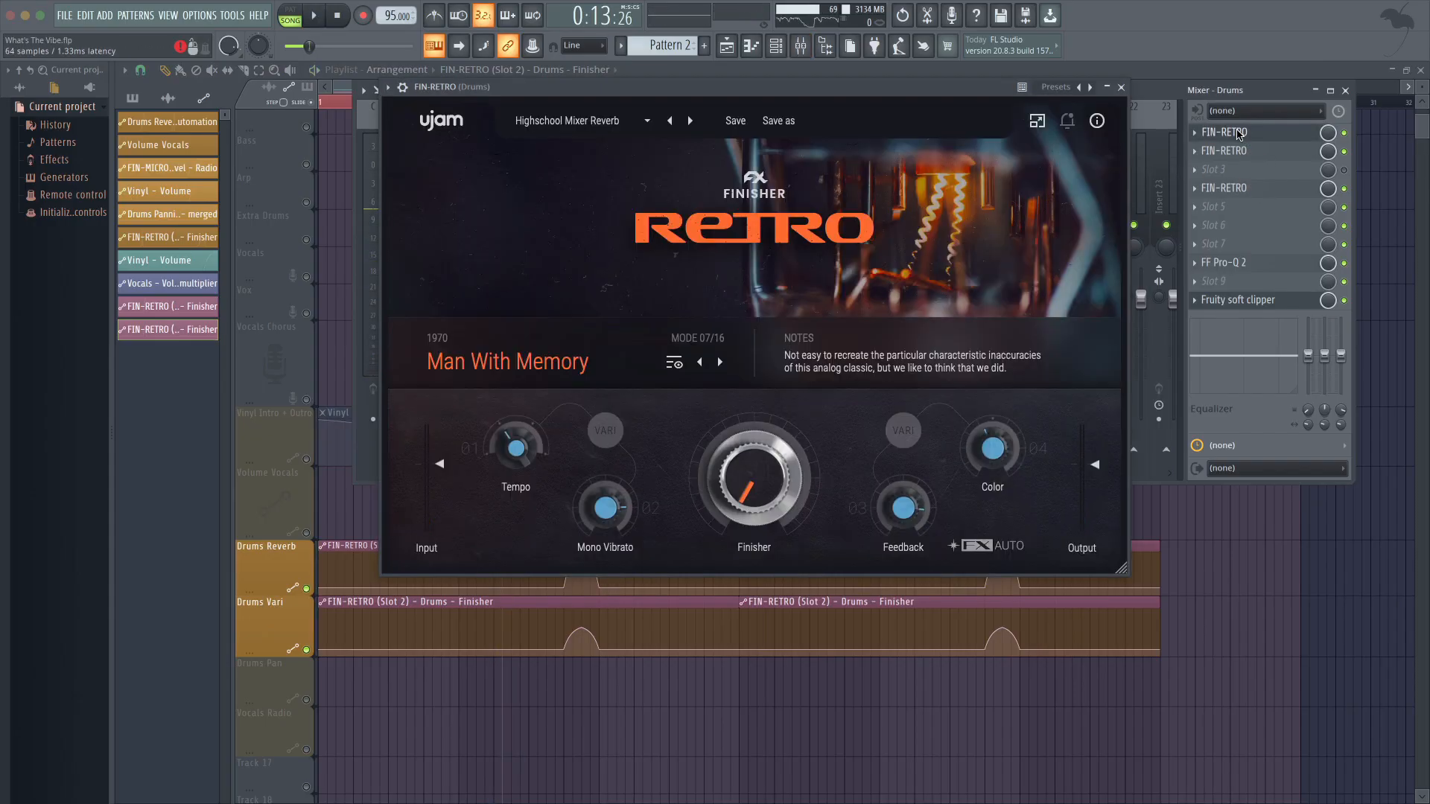